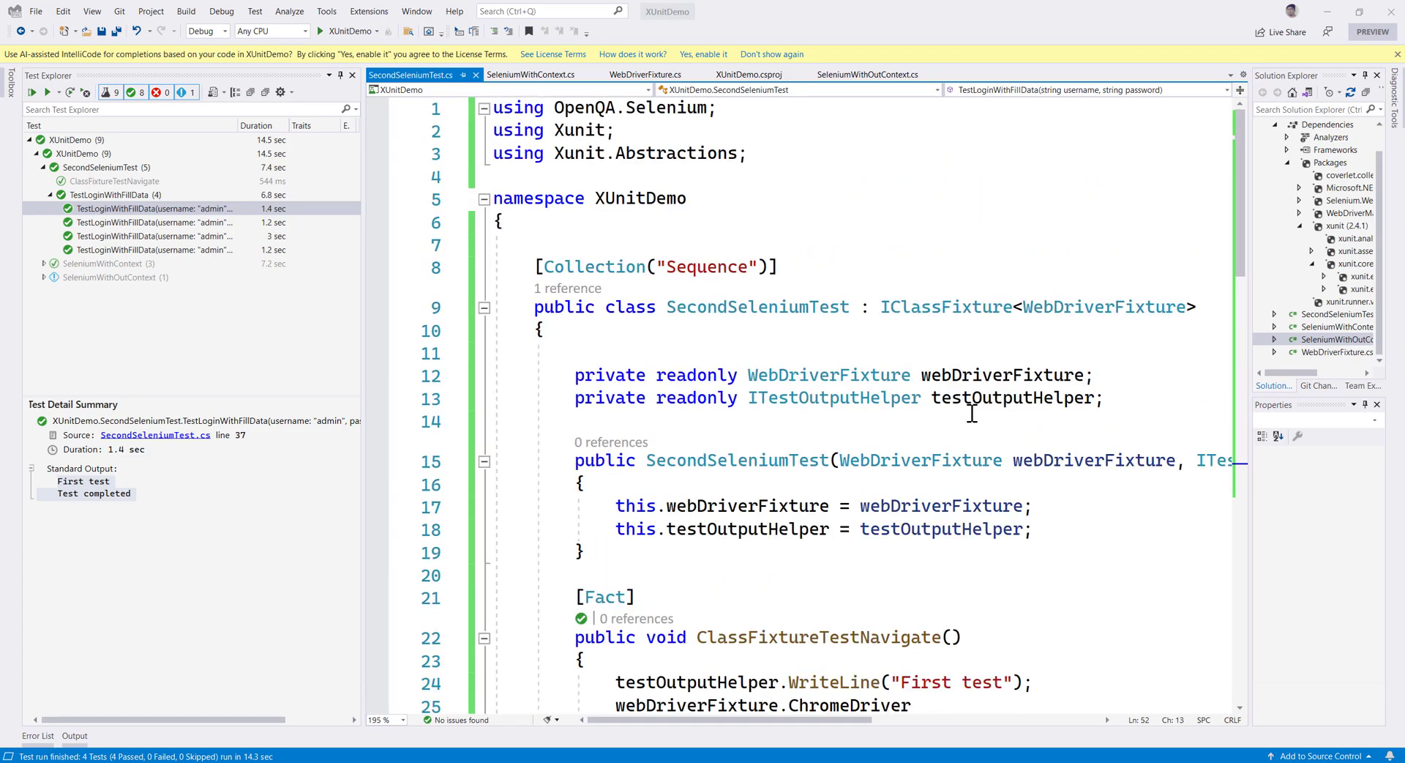
mouse_move(870, 448)
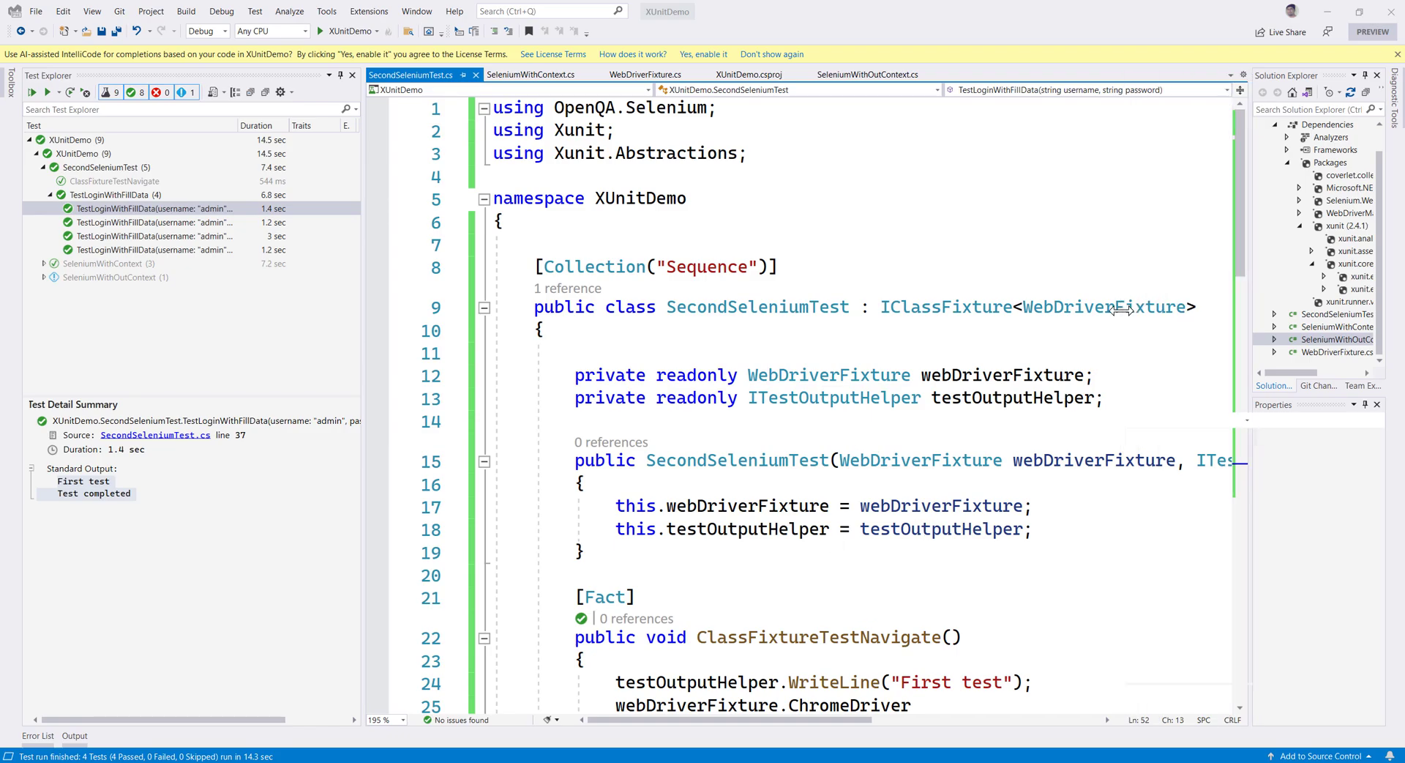
Locate the existing Assert.Contains exception check in the login test.
scroll(down, 3)
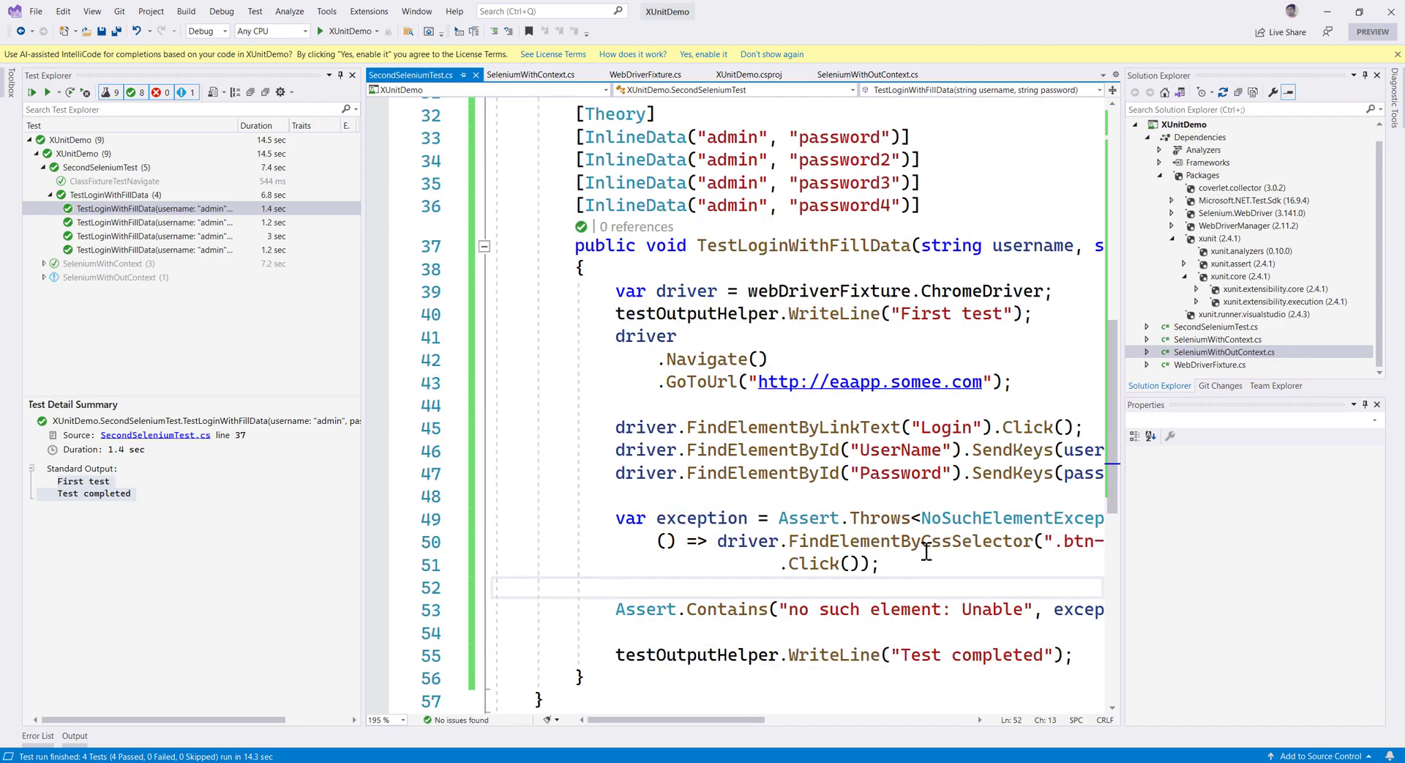
mouse_move(937, 484)
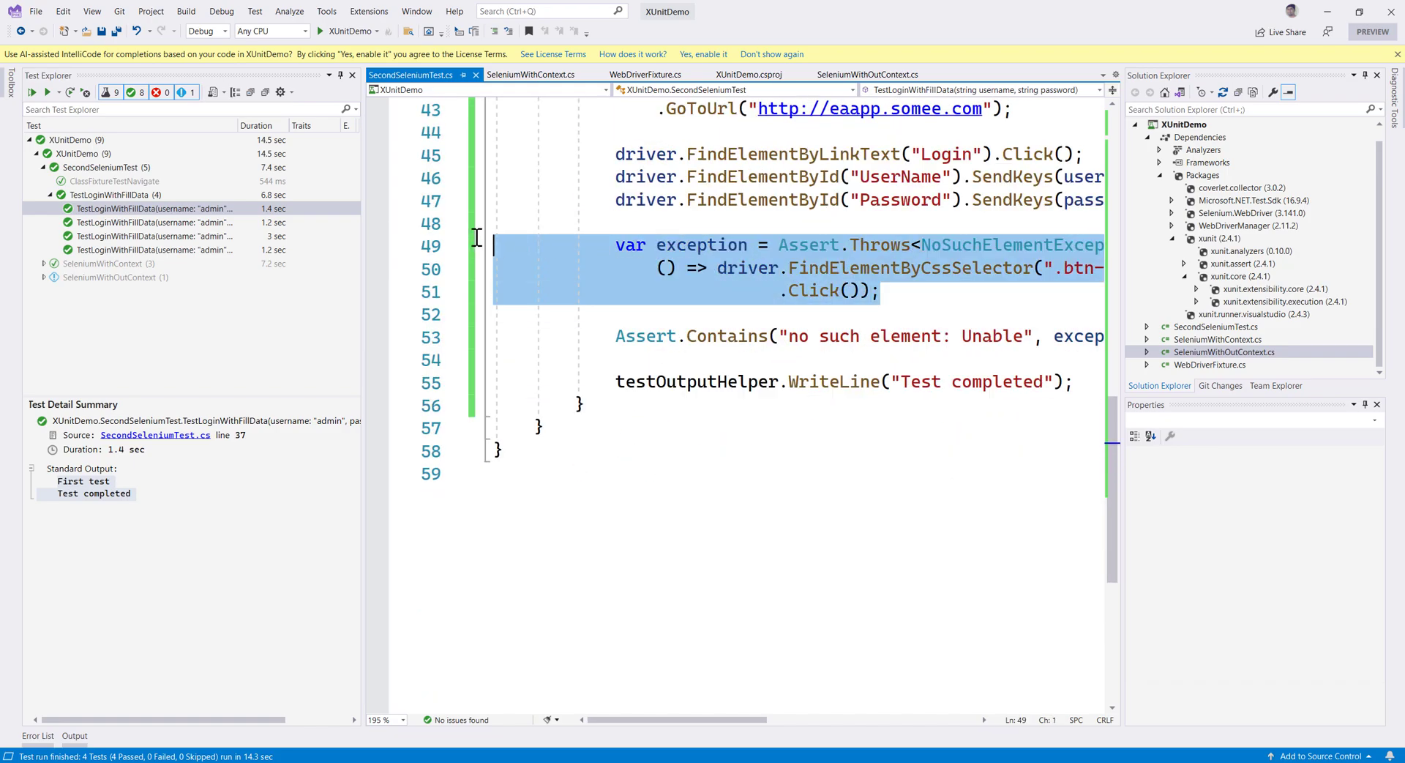
double_click(726, 337)
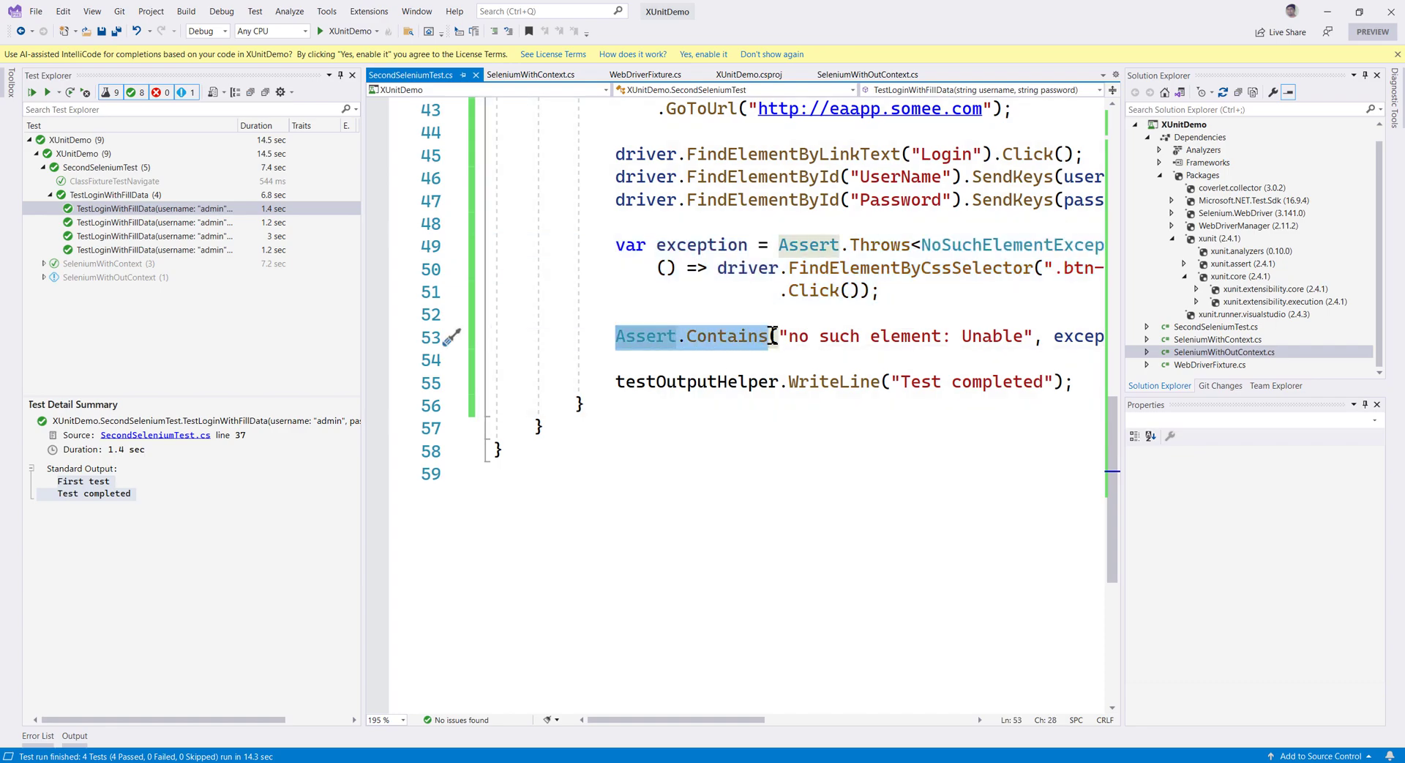
click(777, 336)
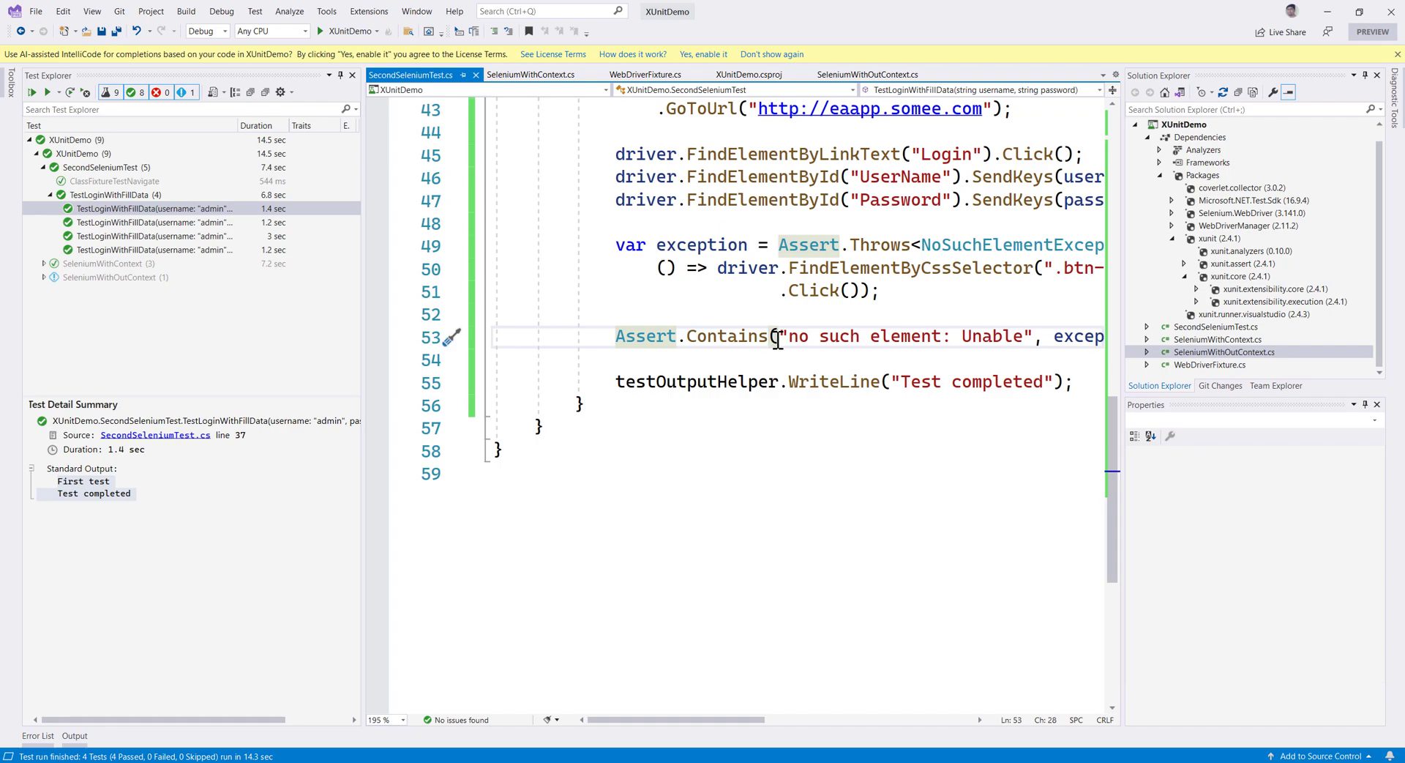
Install the FluentAssertions 5.10.3 NuGet package into XUnitDemo and reopen SecondSeleniumTest.cs.
right_click(1203, 174)
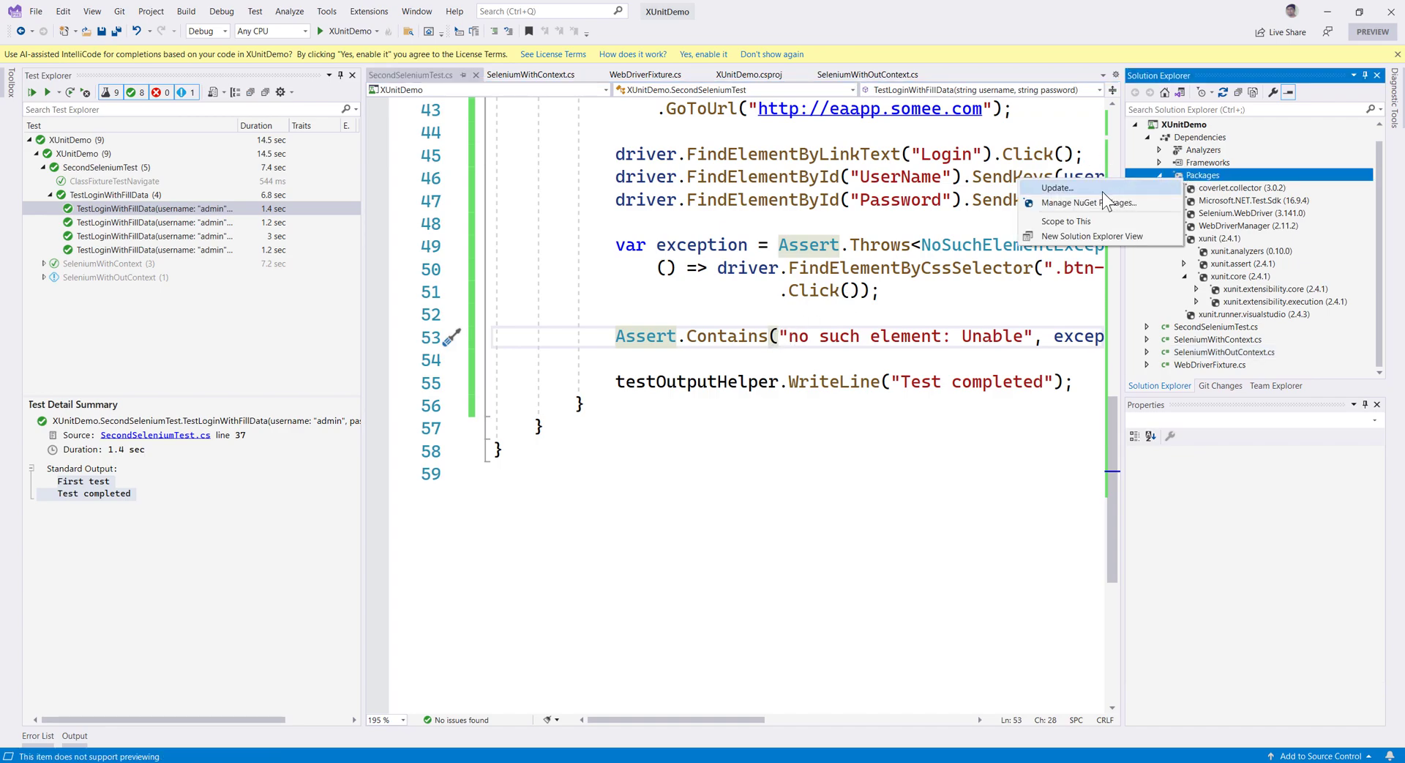
click(1090, 202)
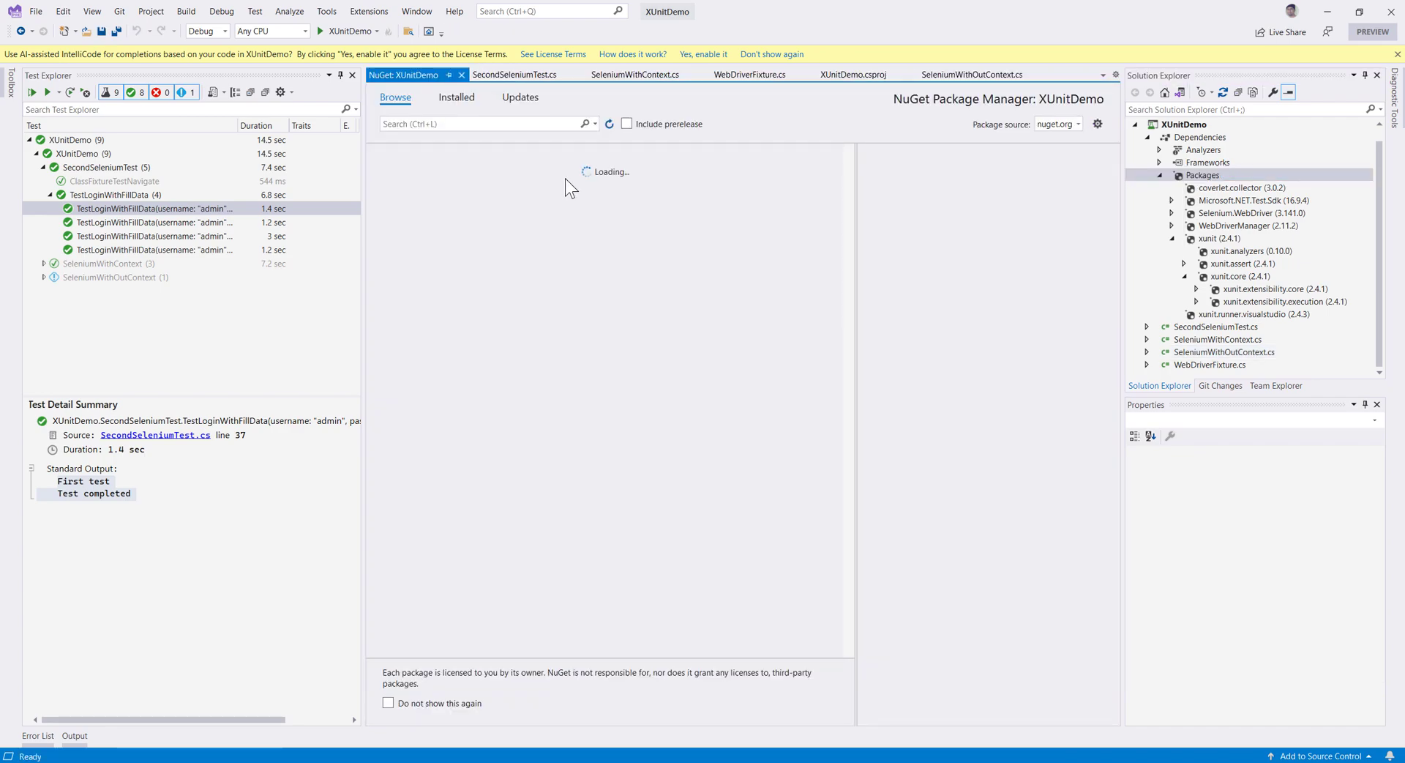
text(Fil)
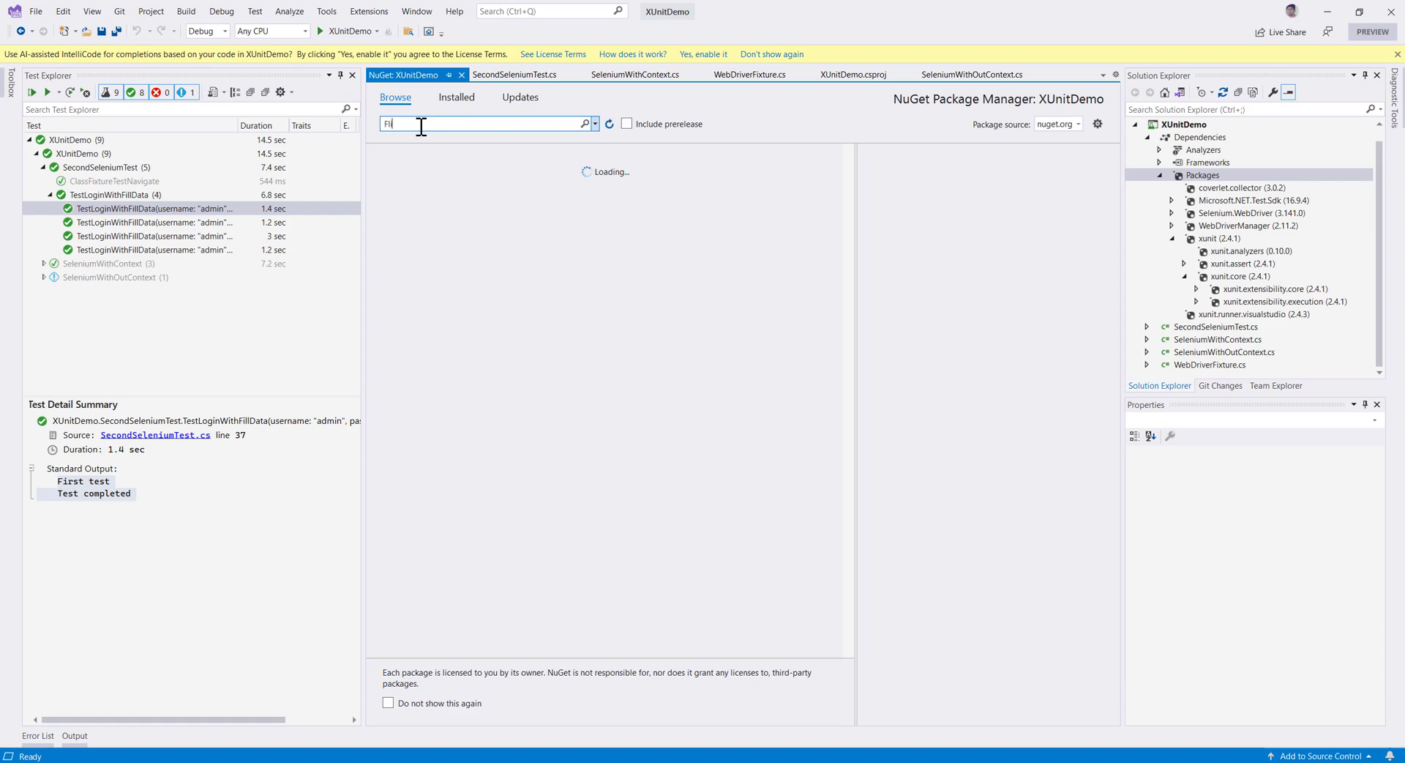
text(FluentW)
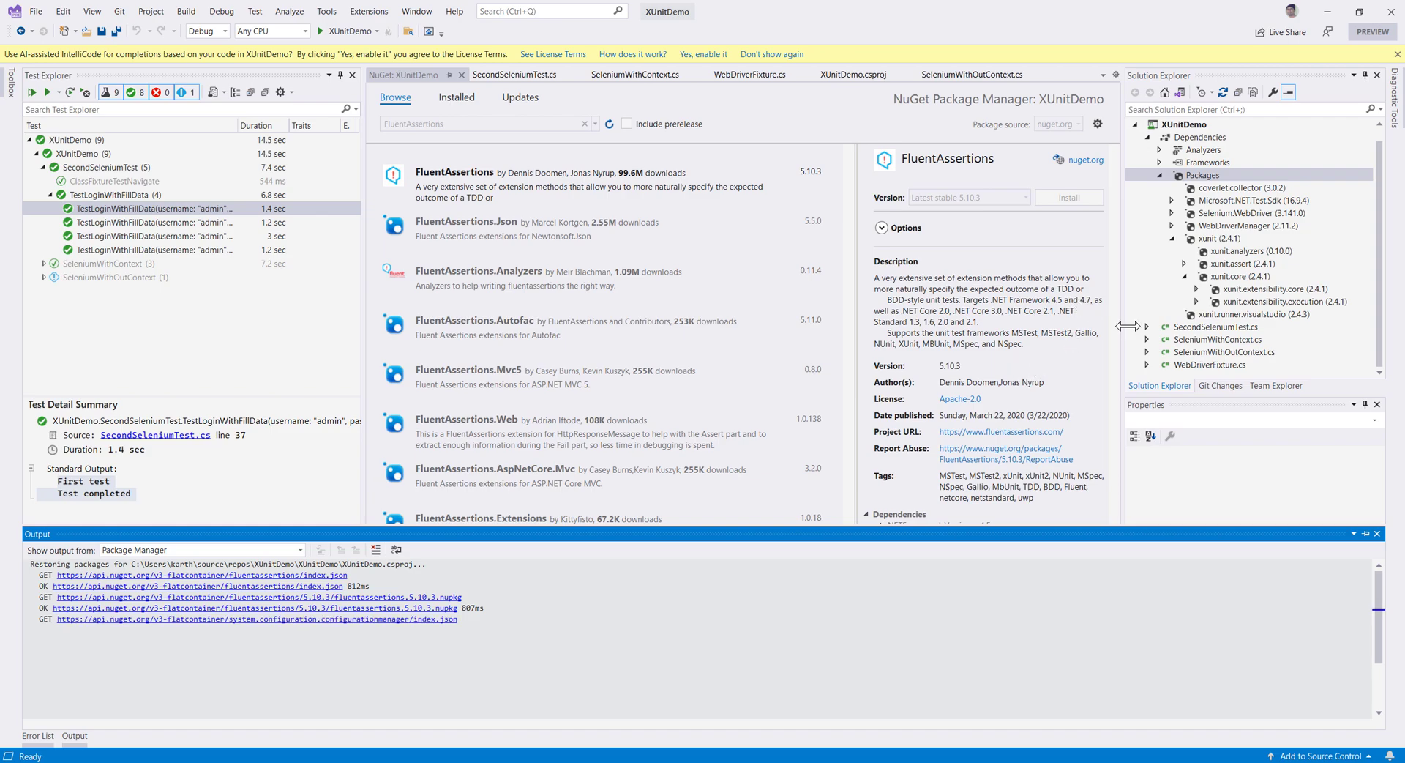
click(1067, 197)
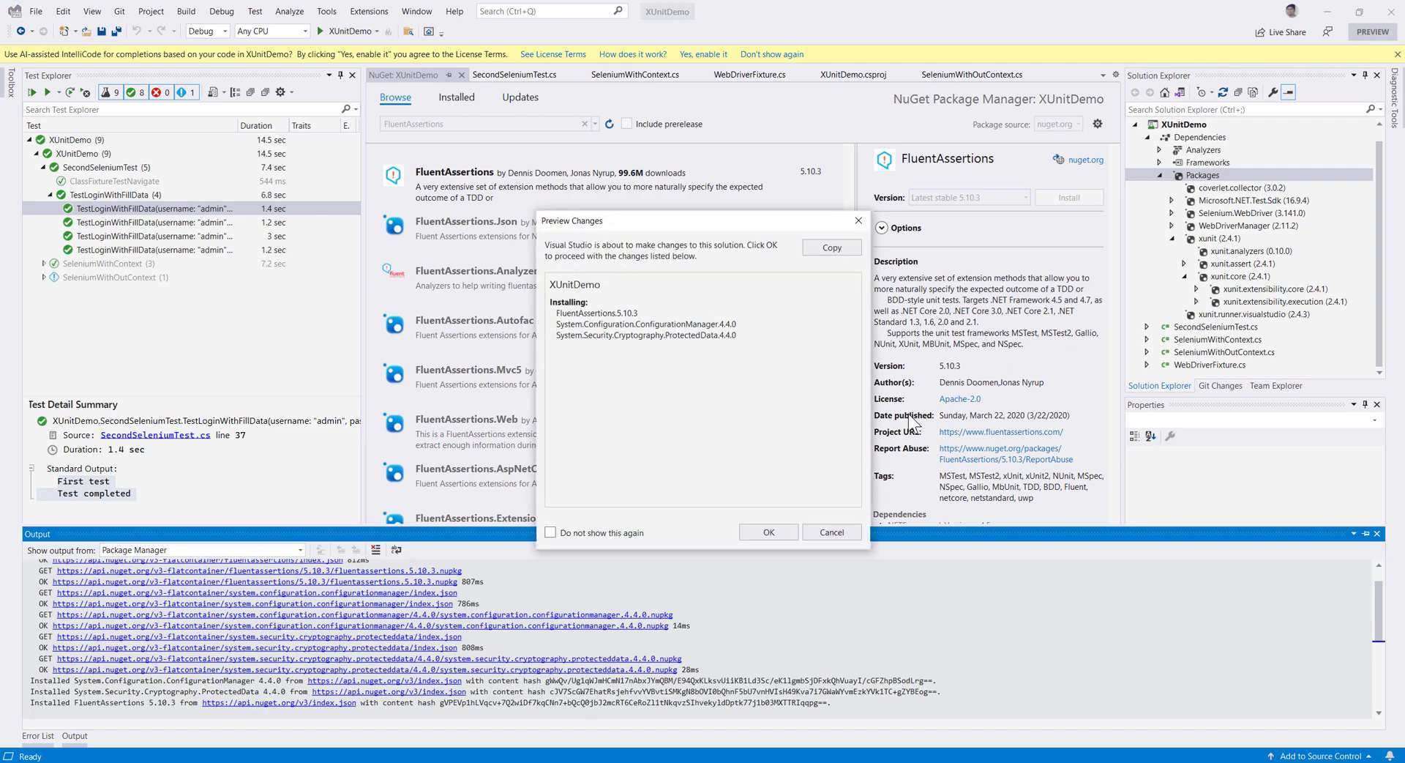
click(767, 532)
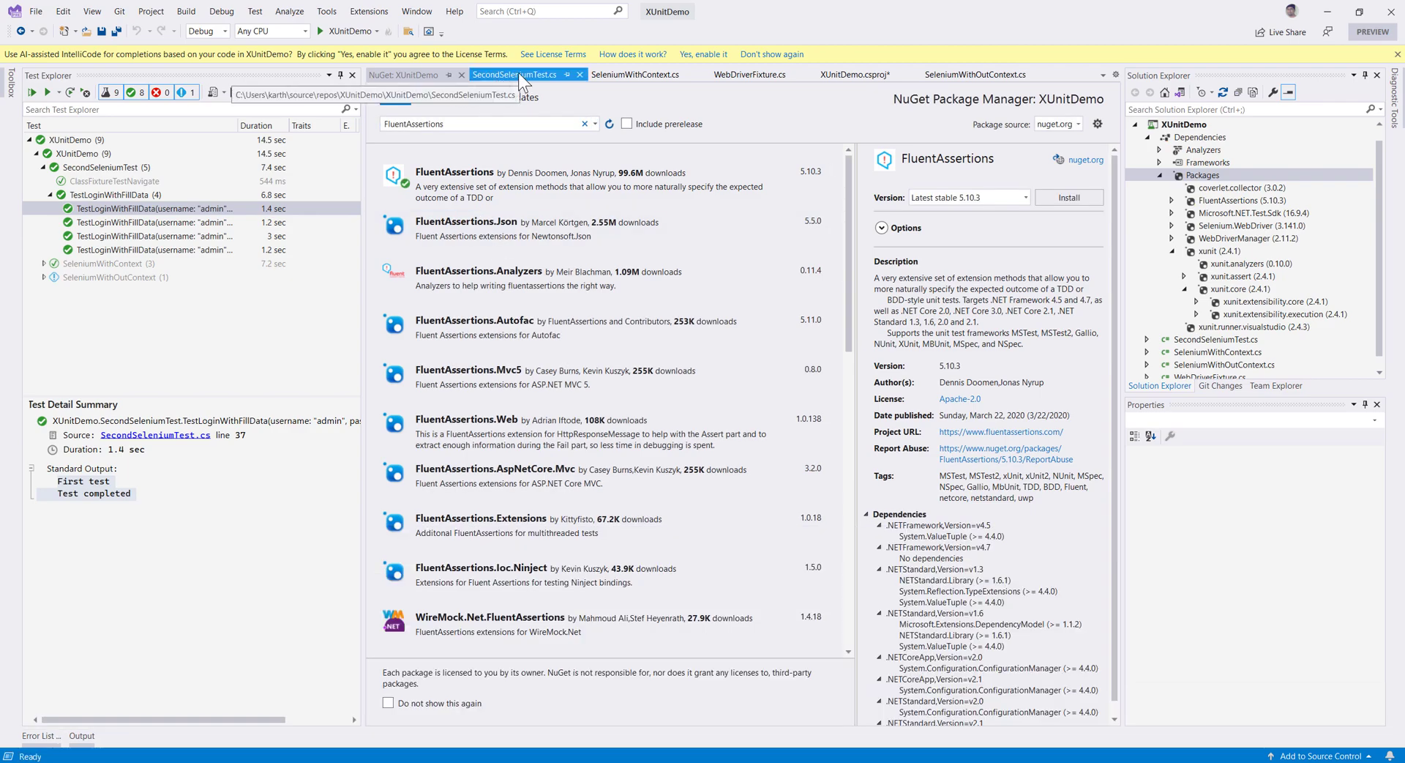
click(515, 74)
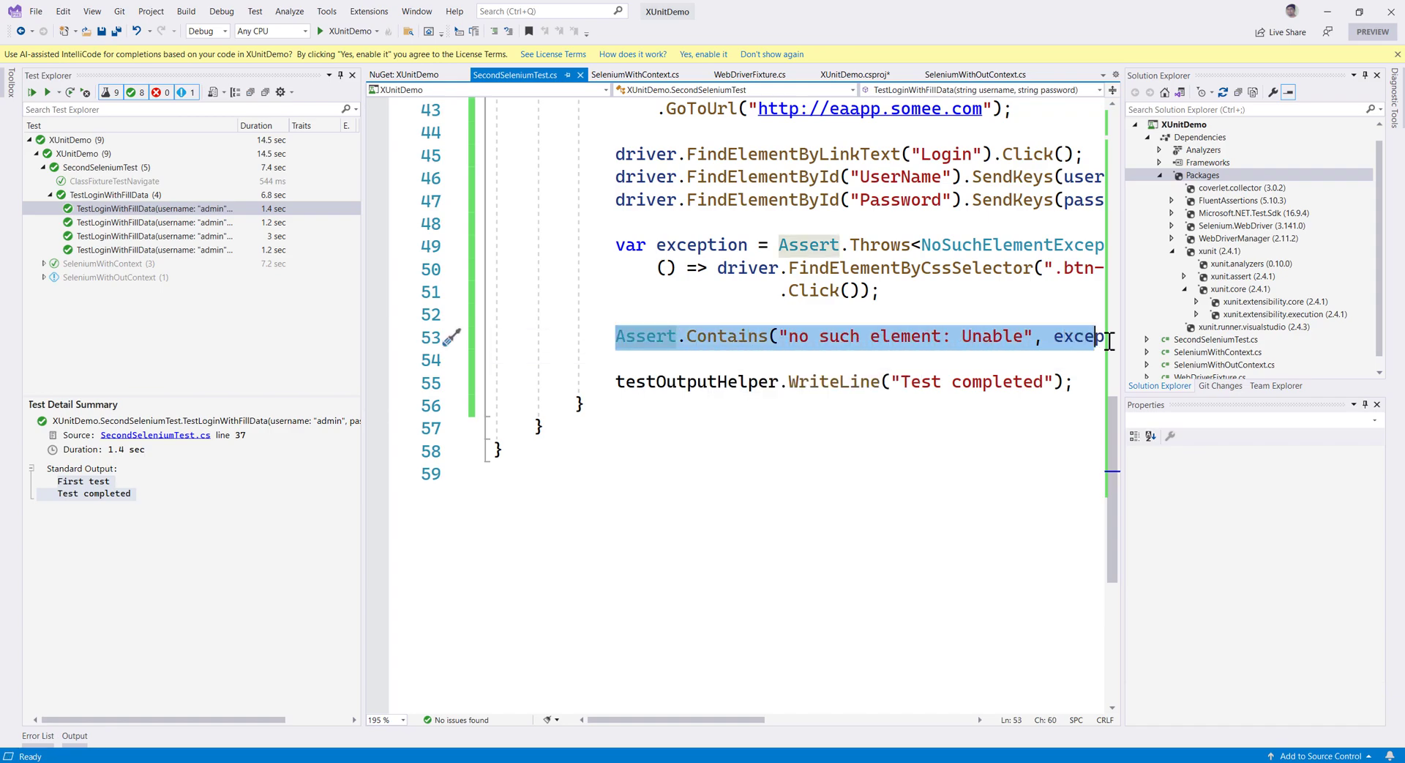
Write exception.Message.Should().Contain("no such element: Unable") with Contain on its own line.
scroll(left, 3)
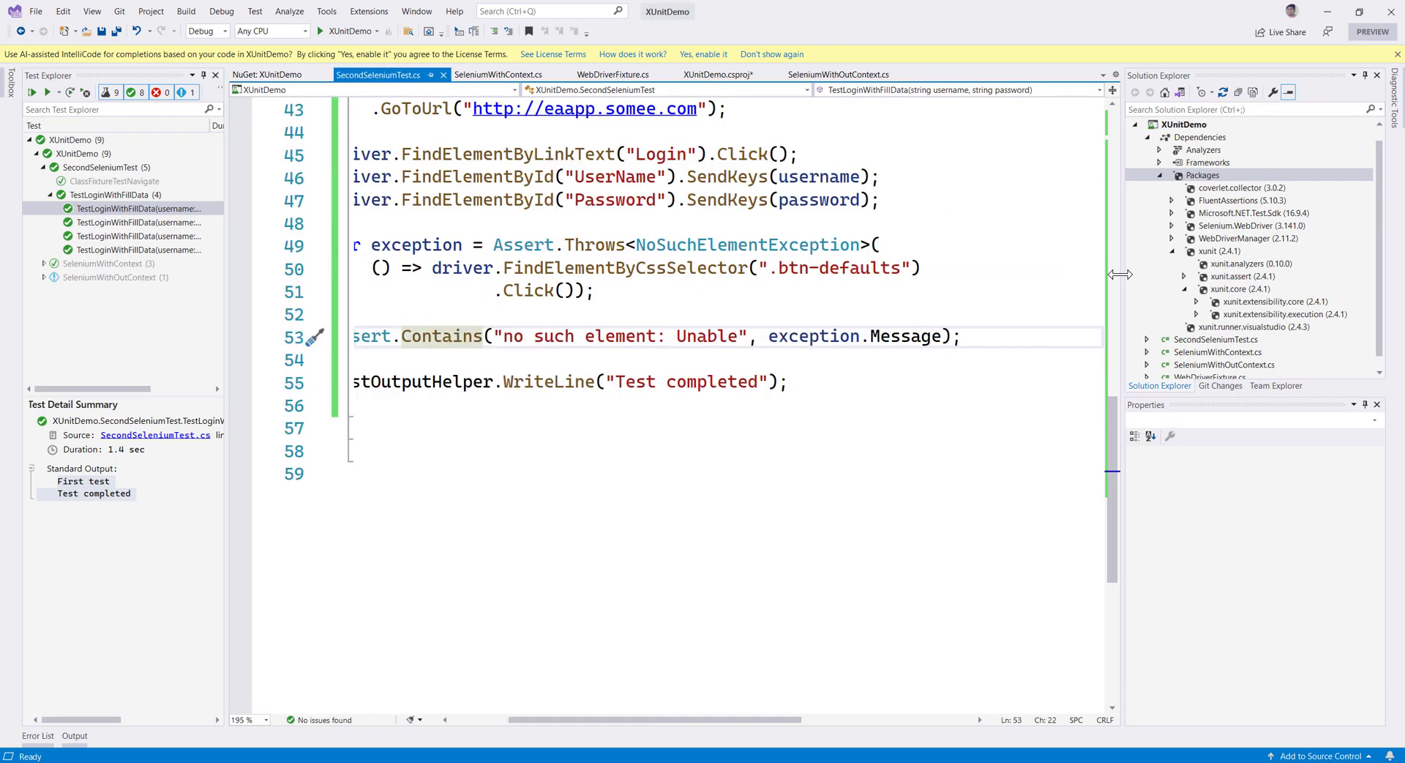
scroll(right, 3)
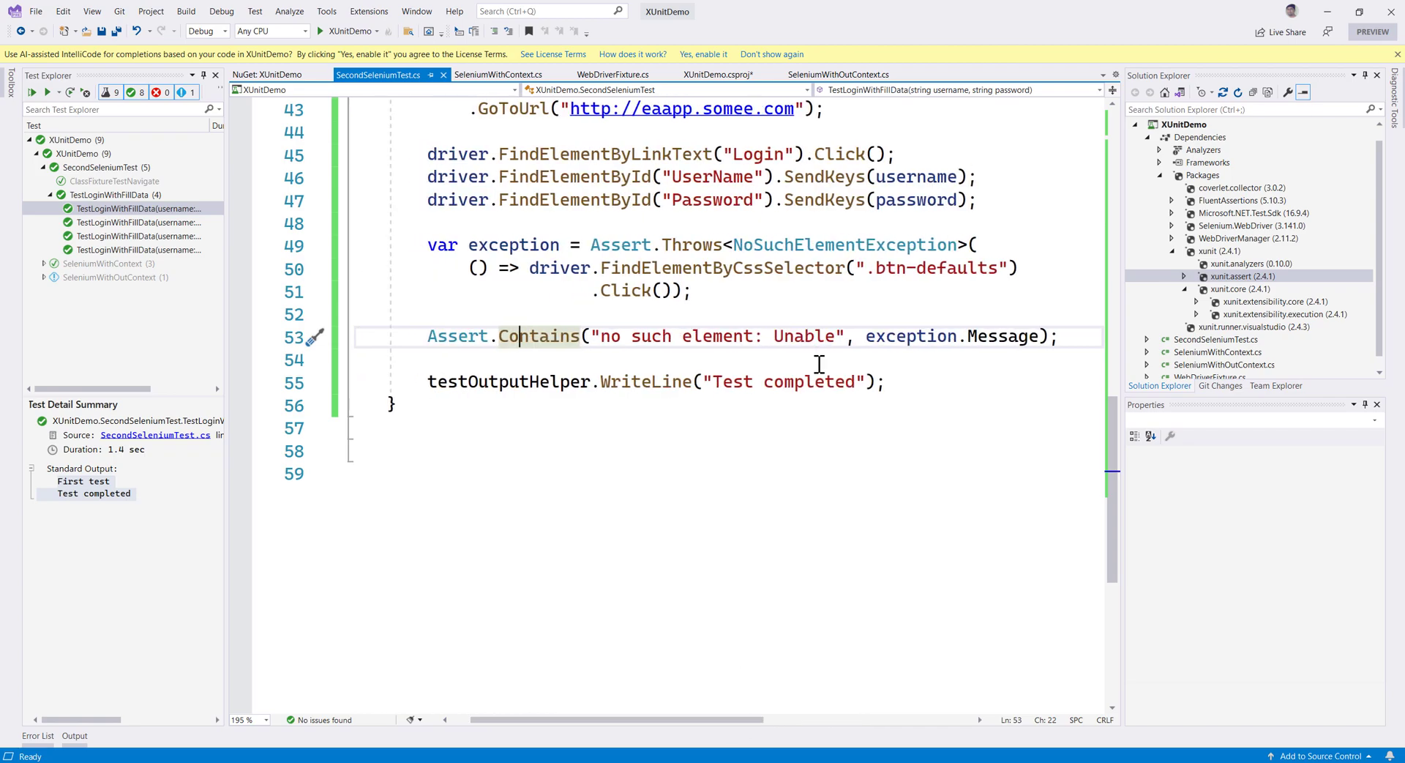
text(exception.Message.Shou)
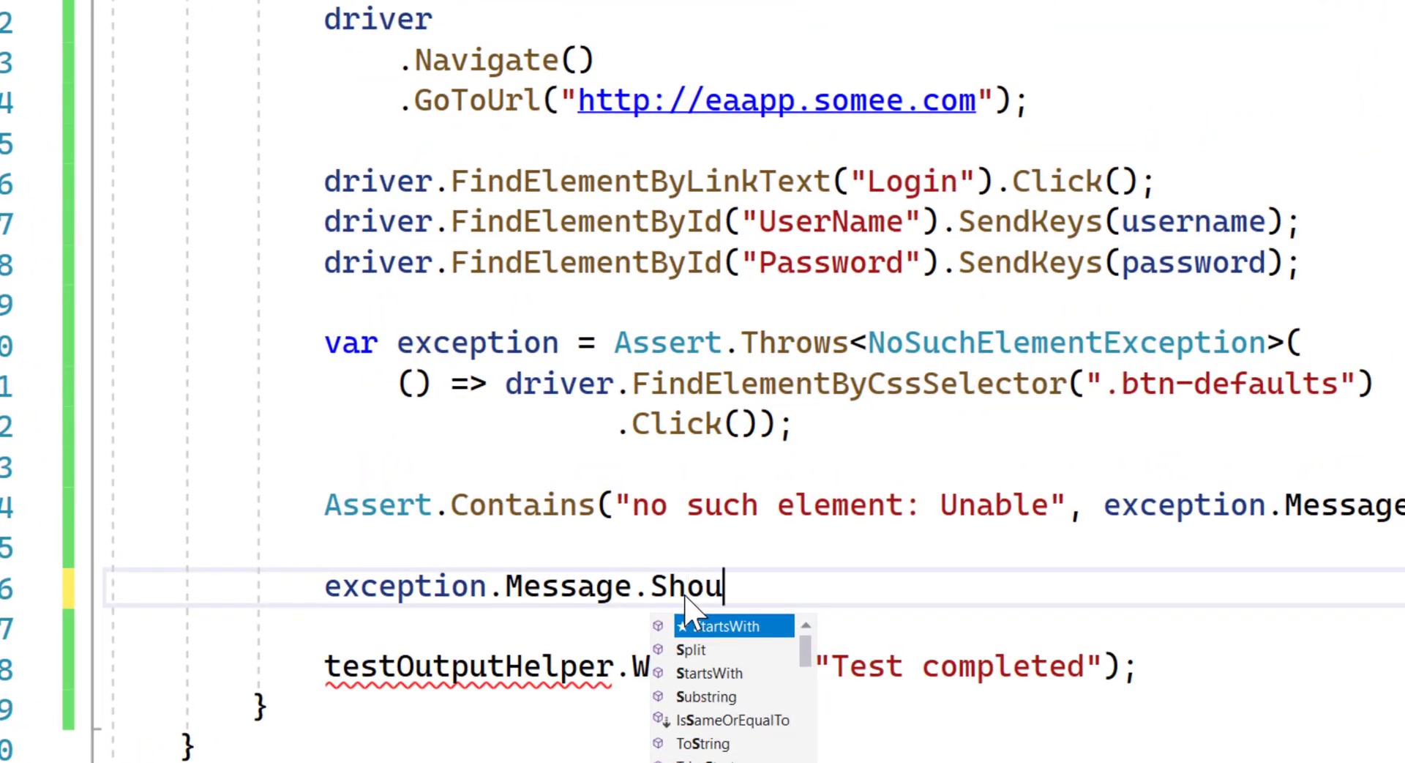
text(ld())
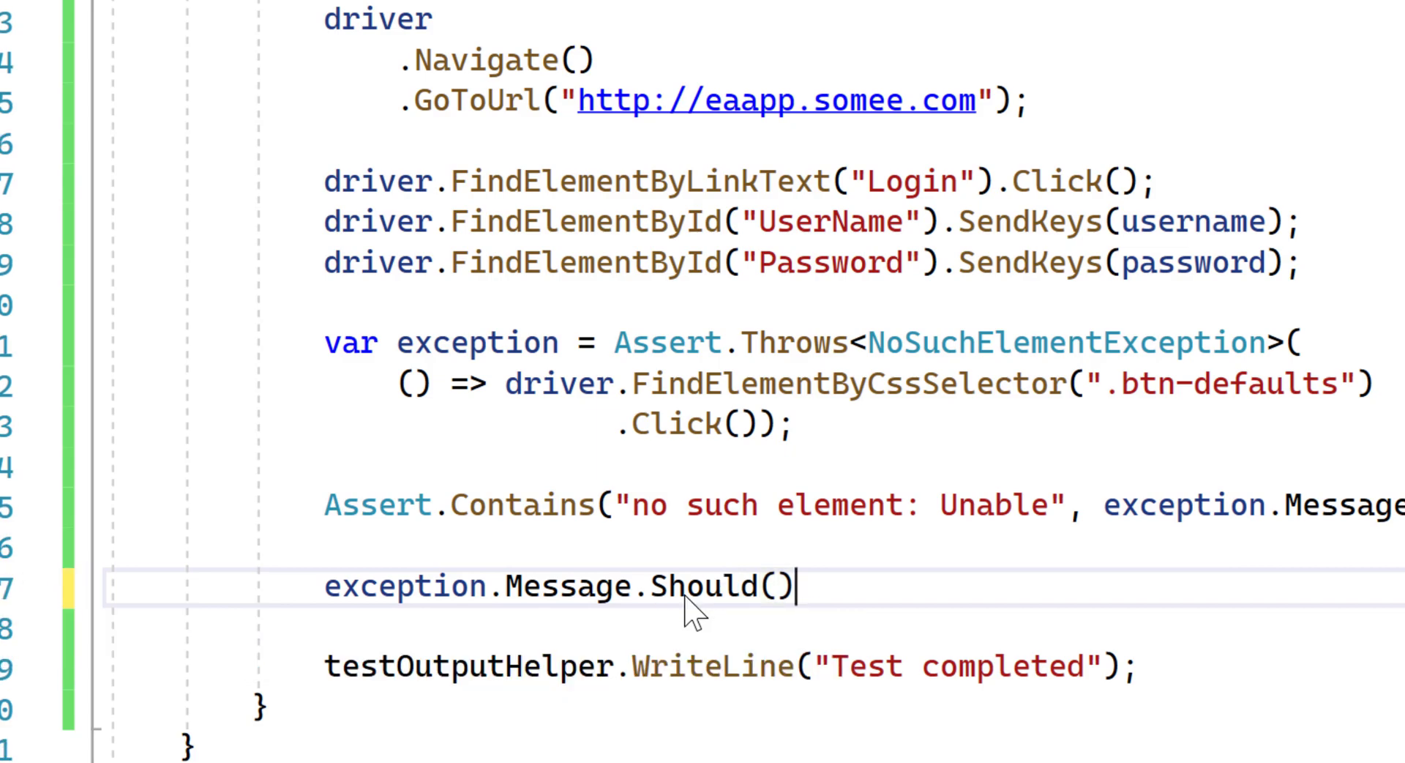
text(.Be)
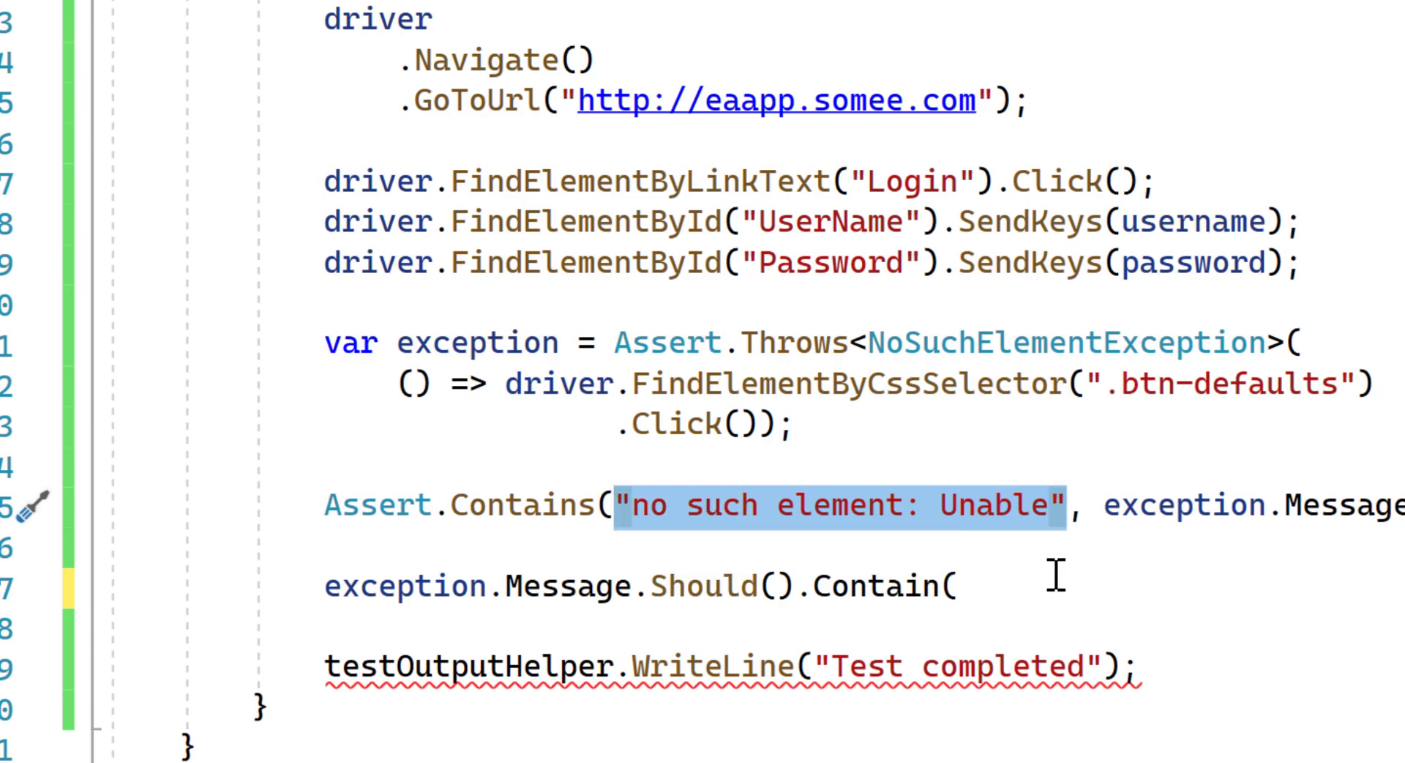
text("no such element: Unable");)
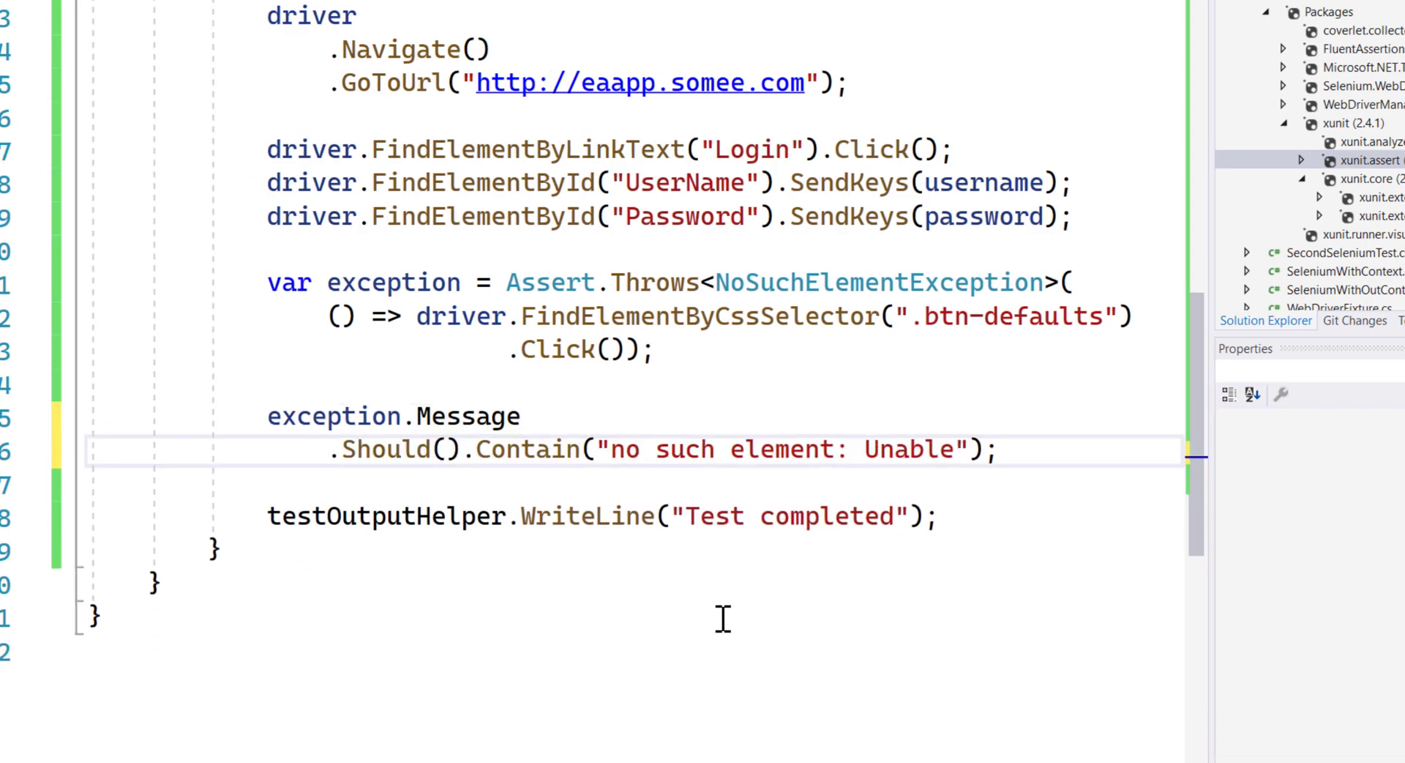
key(Enter)
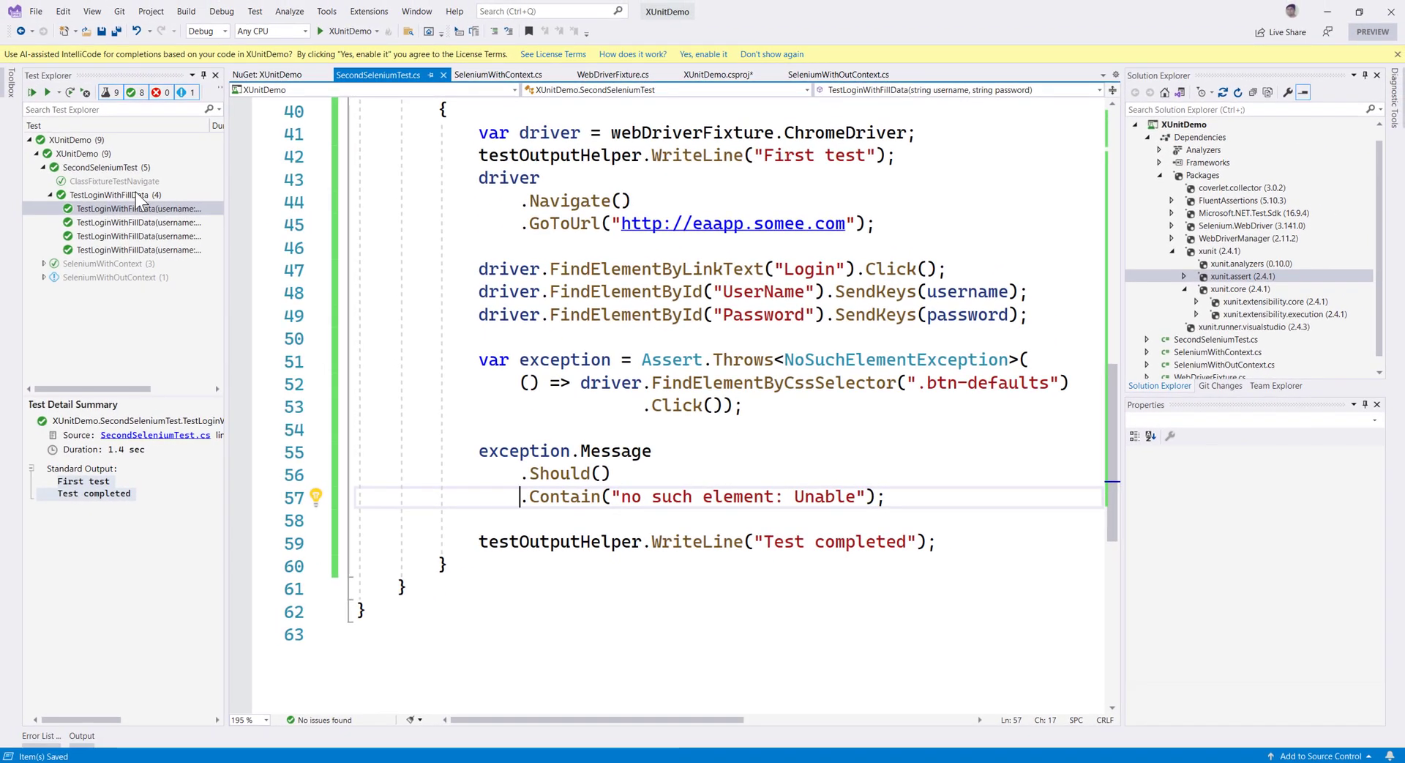
click(111, 195)
text(var)
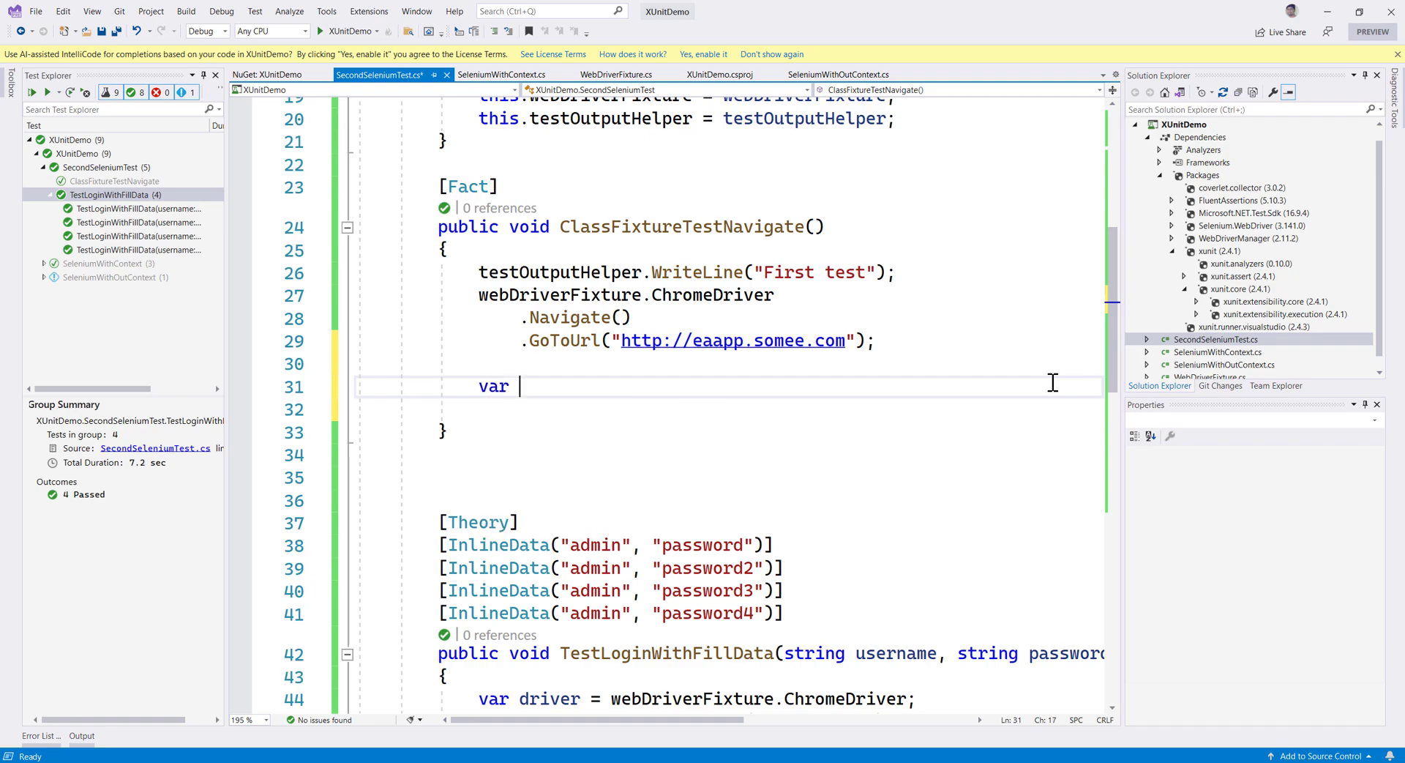
Assign var anchor = webDriverFixture.ChromeDriver.FindElementsByTagName("a"); and start an Assert.NotNull(anchor) line.
text(ancho)
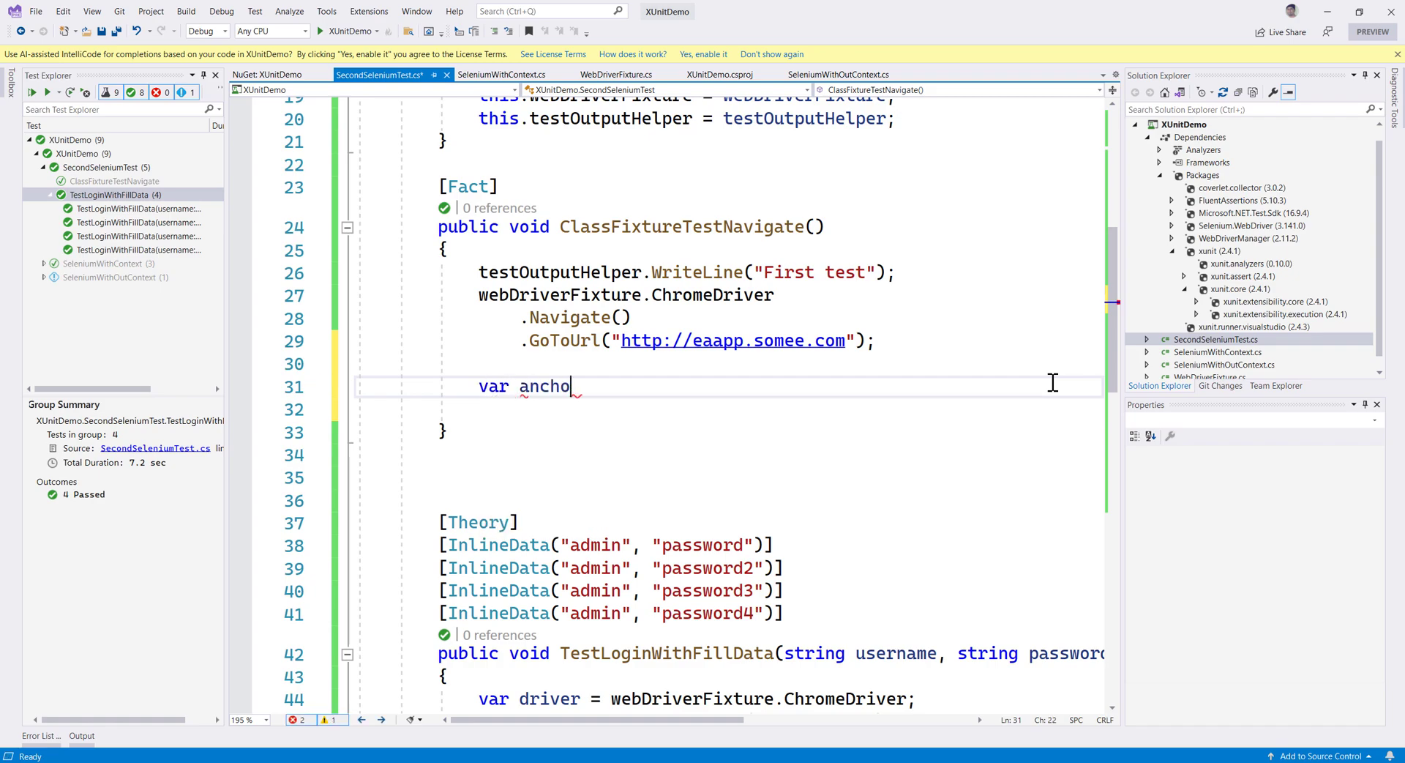
text(= D)
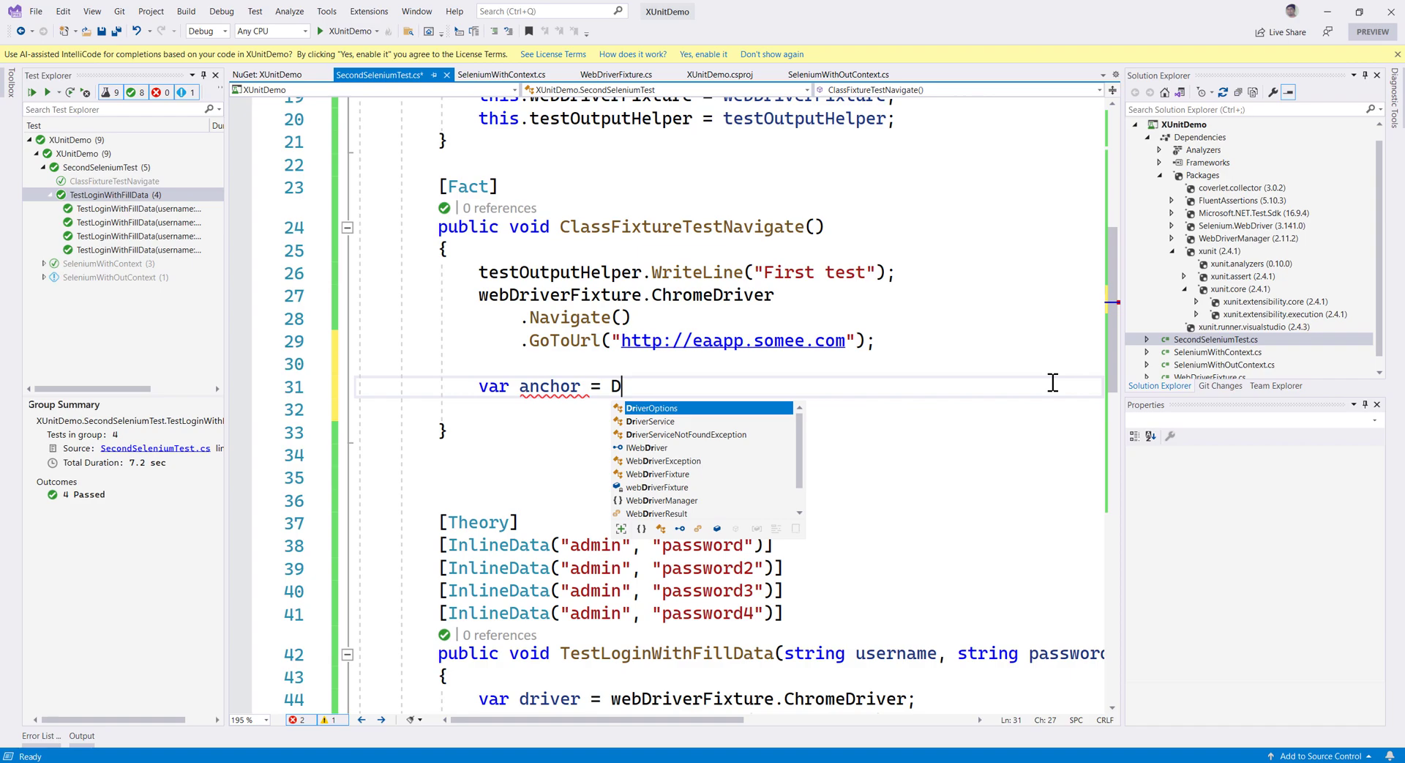
text(webDriverFixture.ChromeDriver)
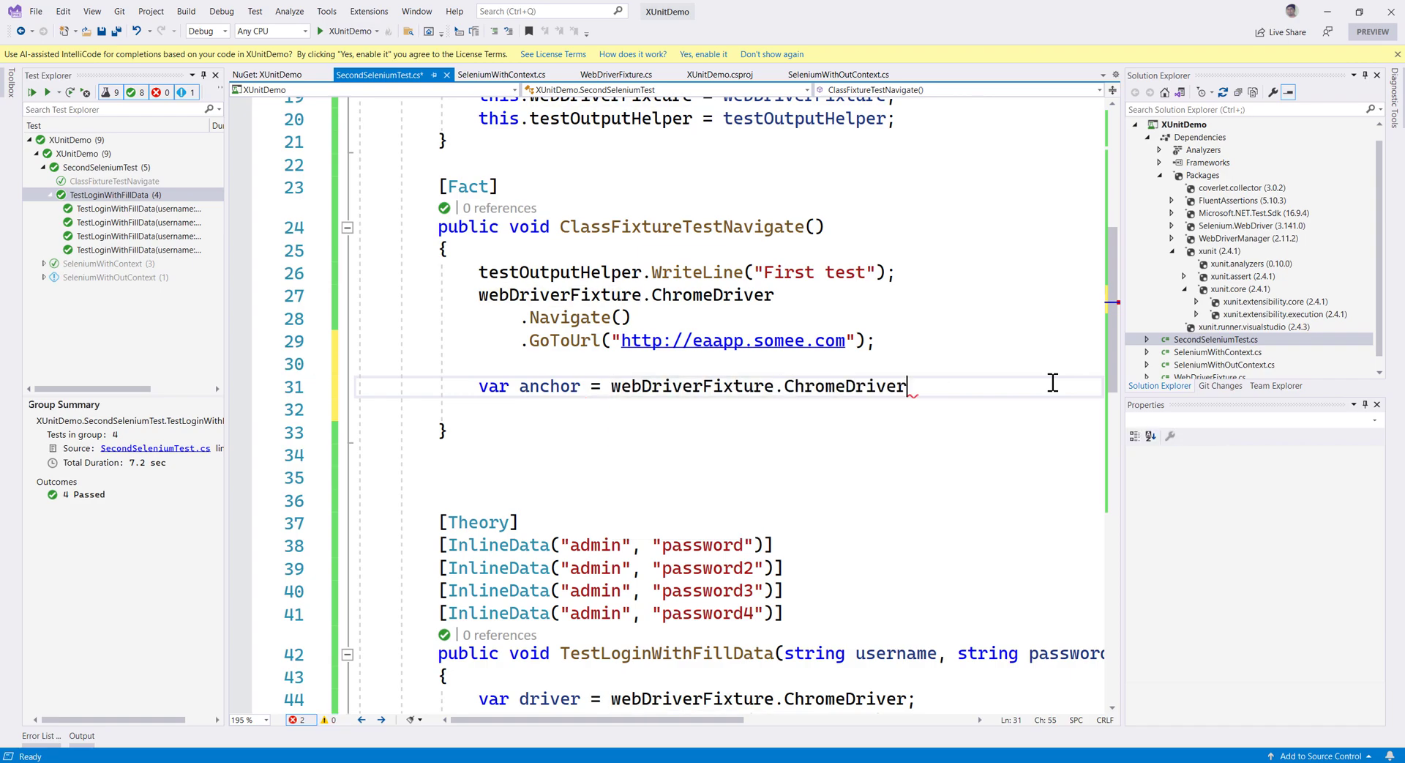
text(.)
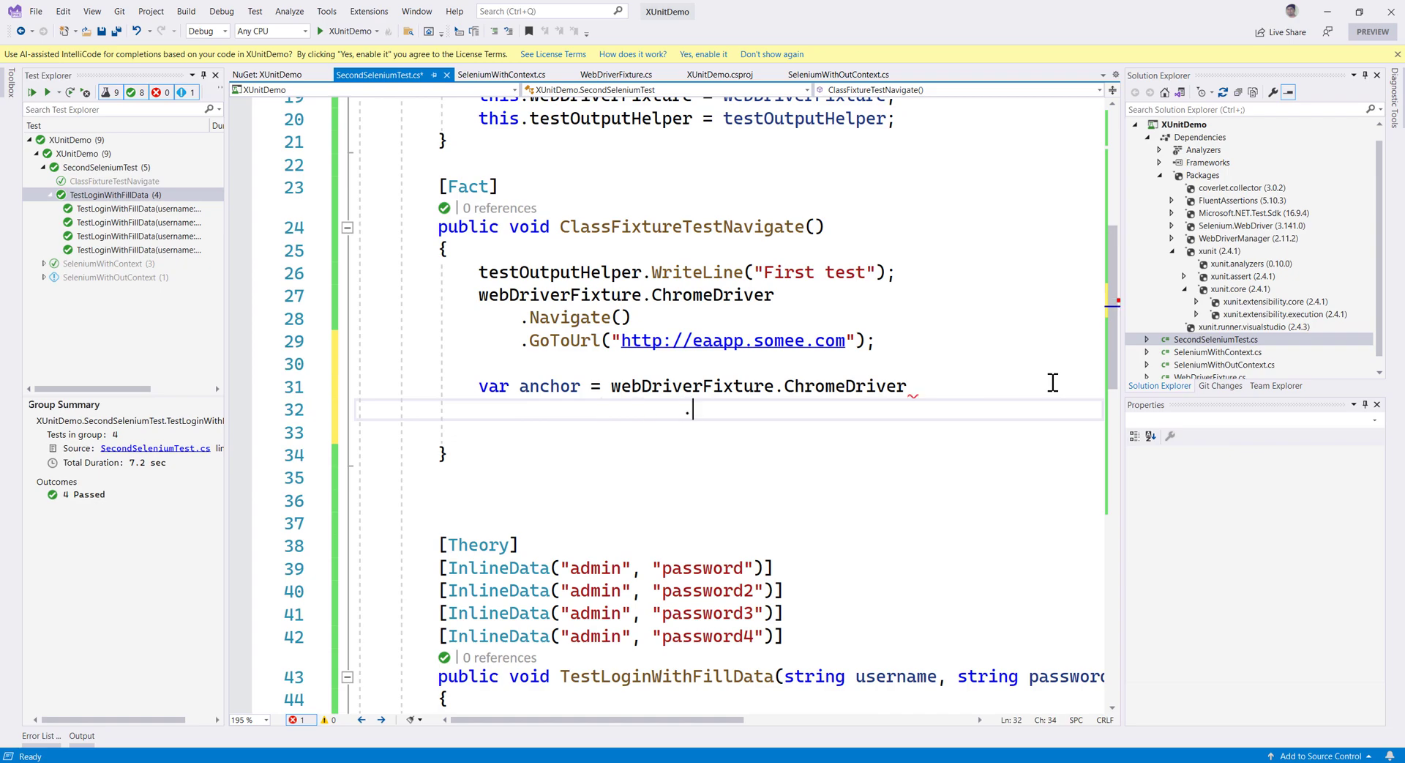
text(FindElementBu)
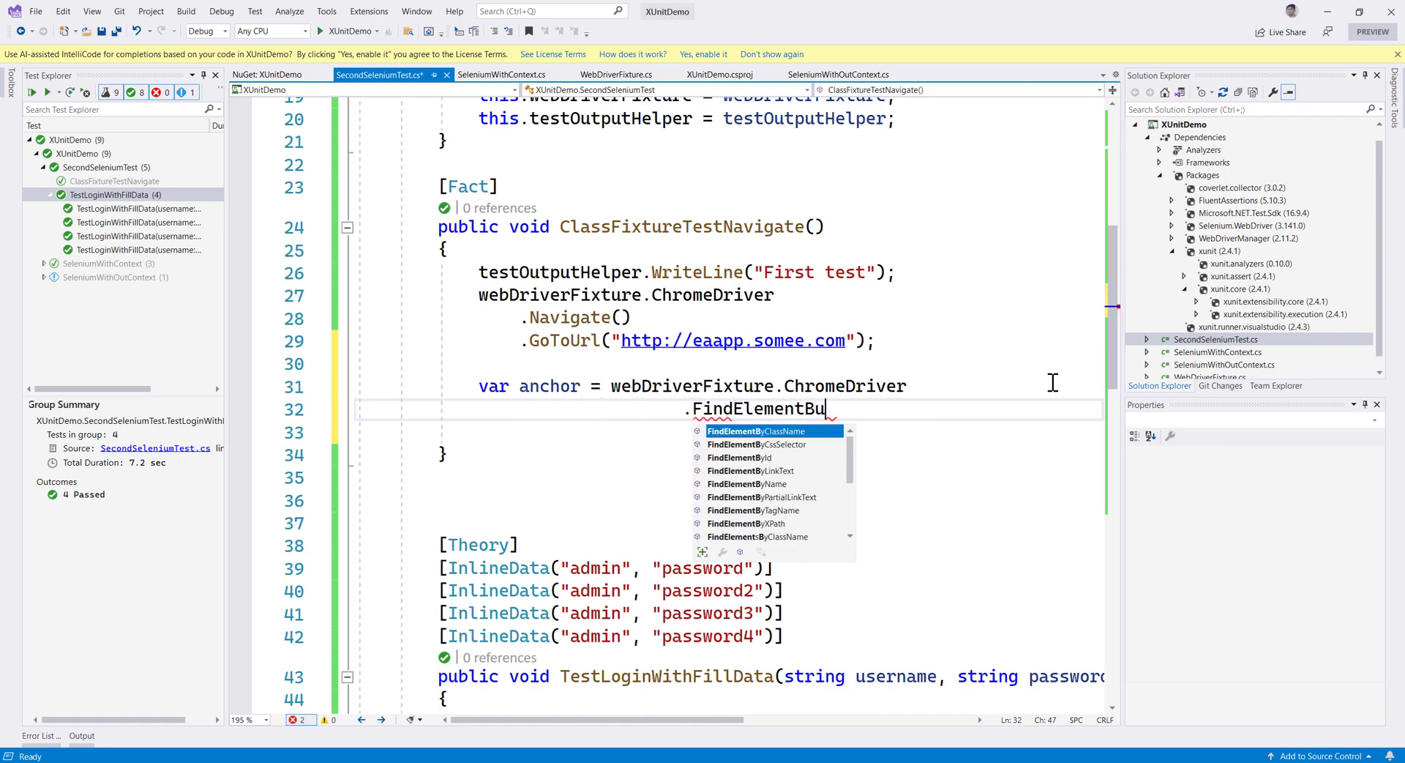
key(BackSpace)
text(sByTagName)
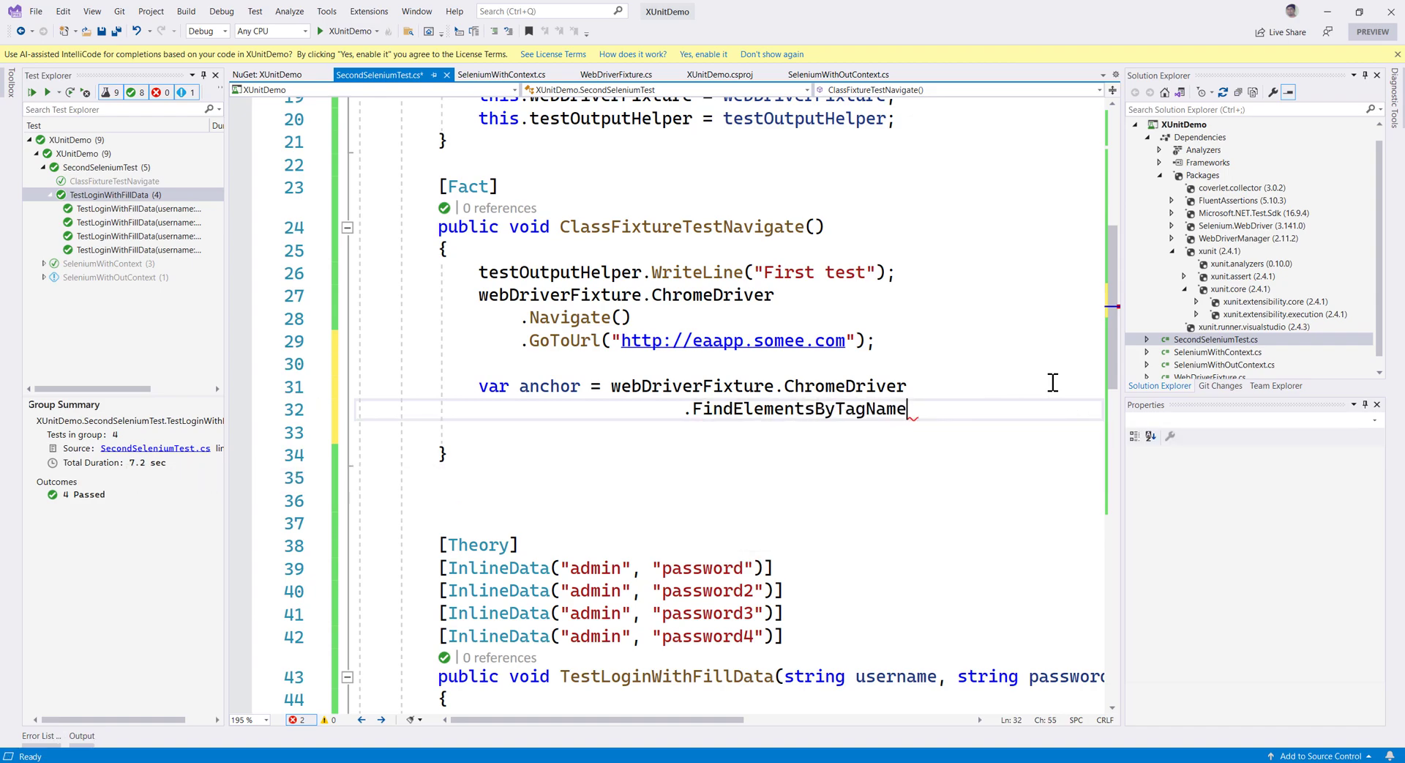
text(("a"))
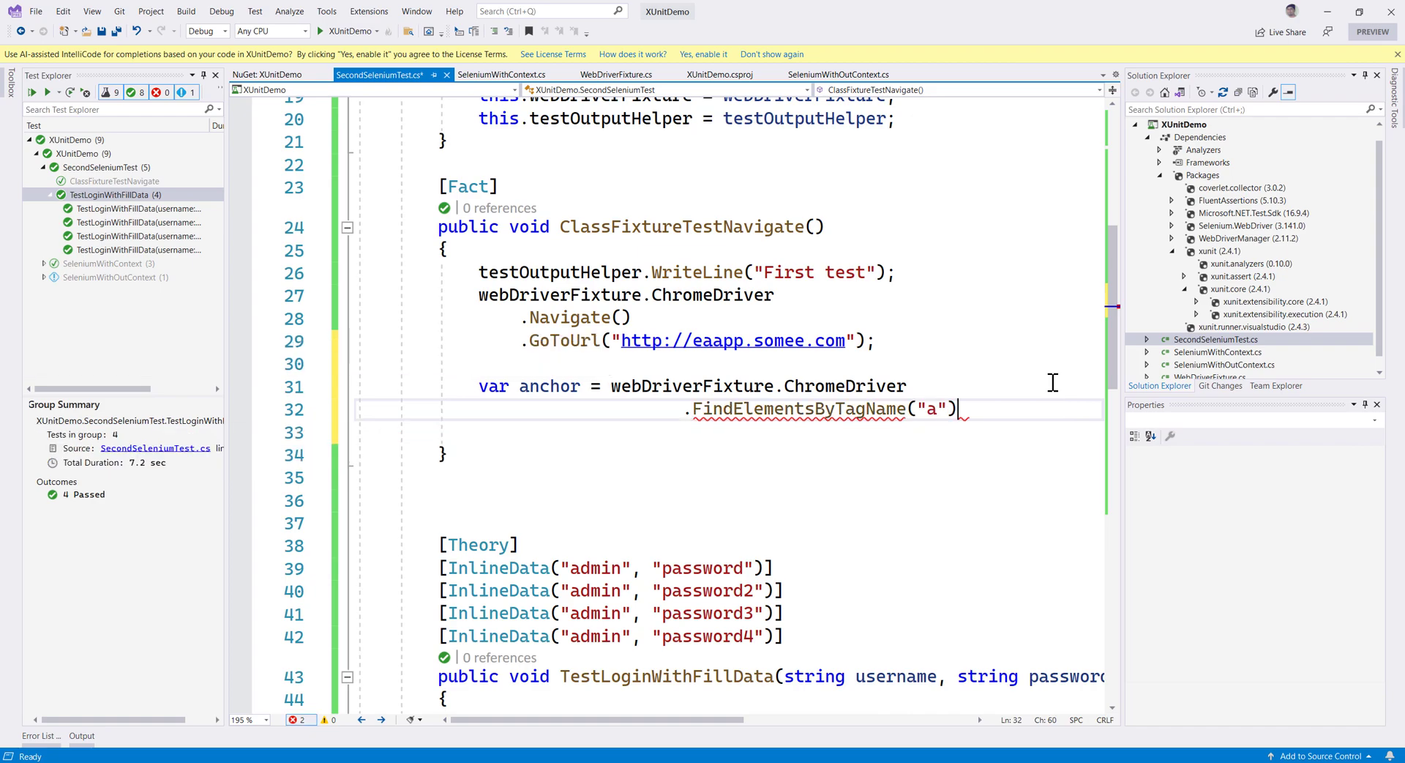
text(;)
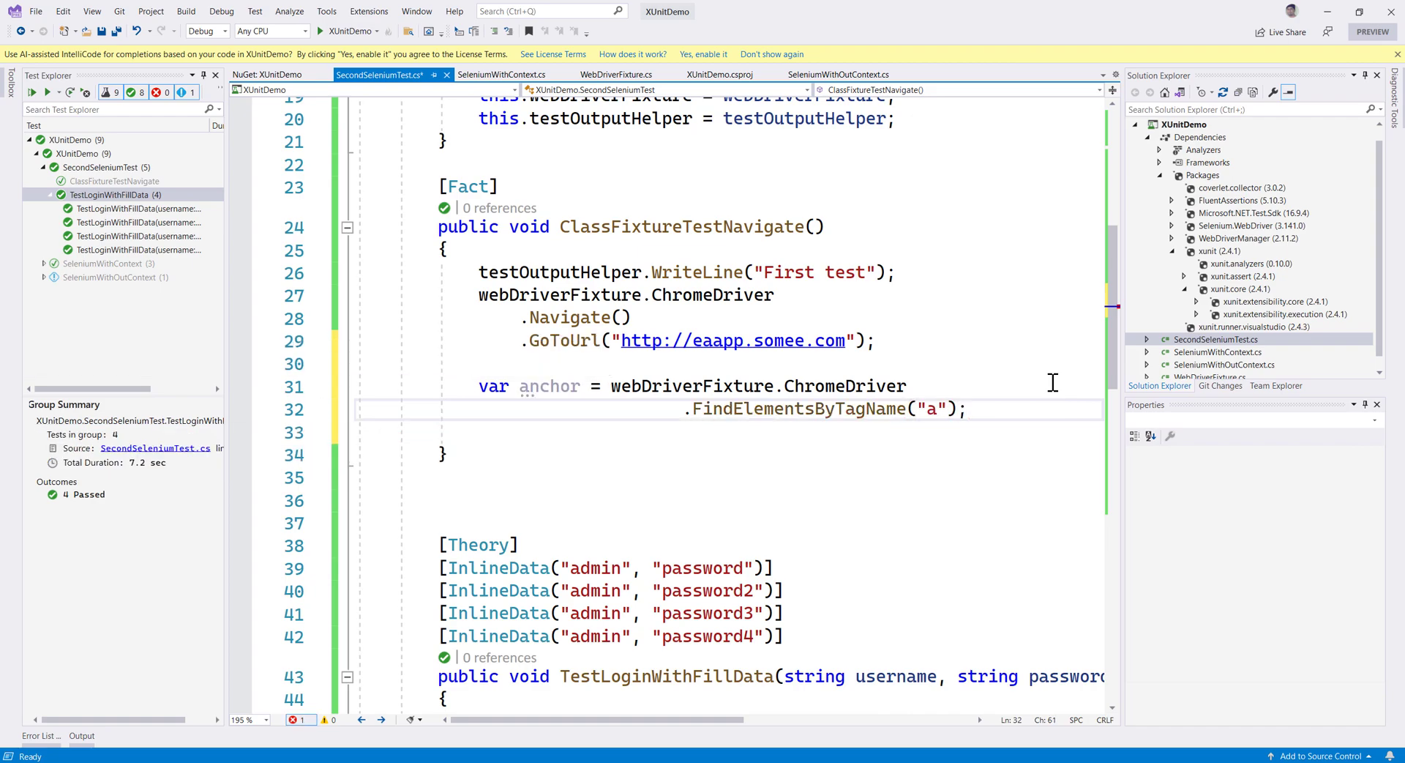
text(Assert.NotNull(anchor);)
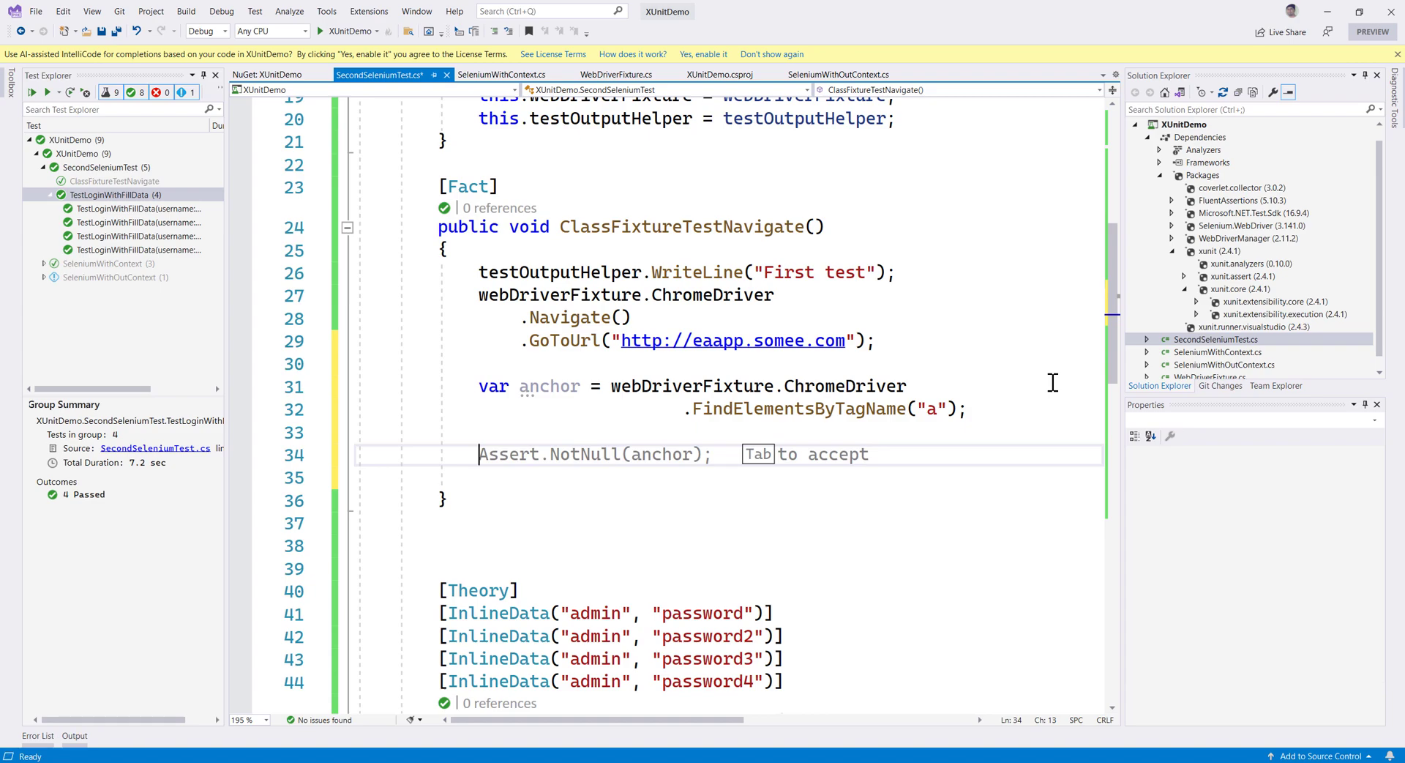
Write anchor.Should().HaveCountGreaterThan(2); and select ClassFixtureTestNavigate to run.
text(a)
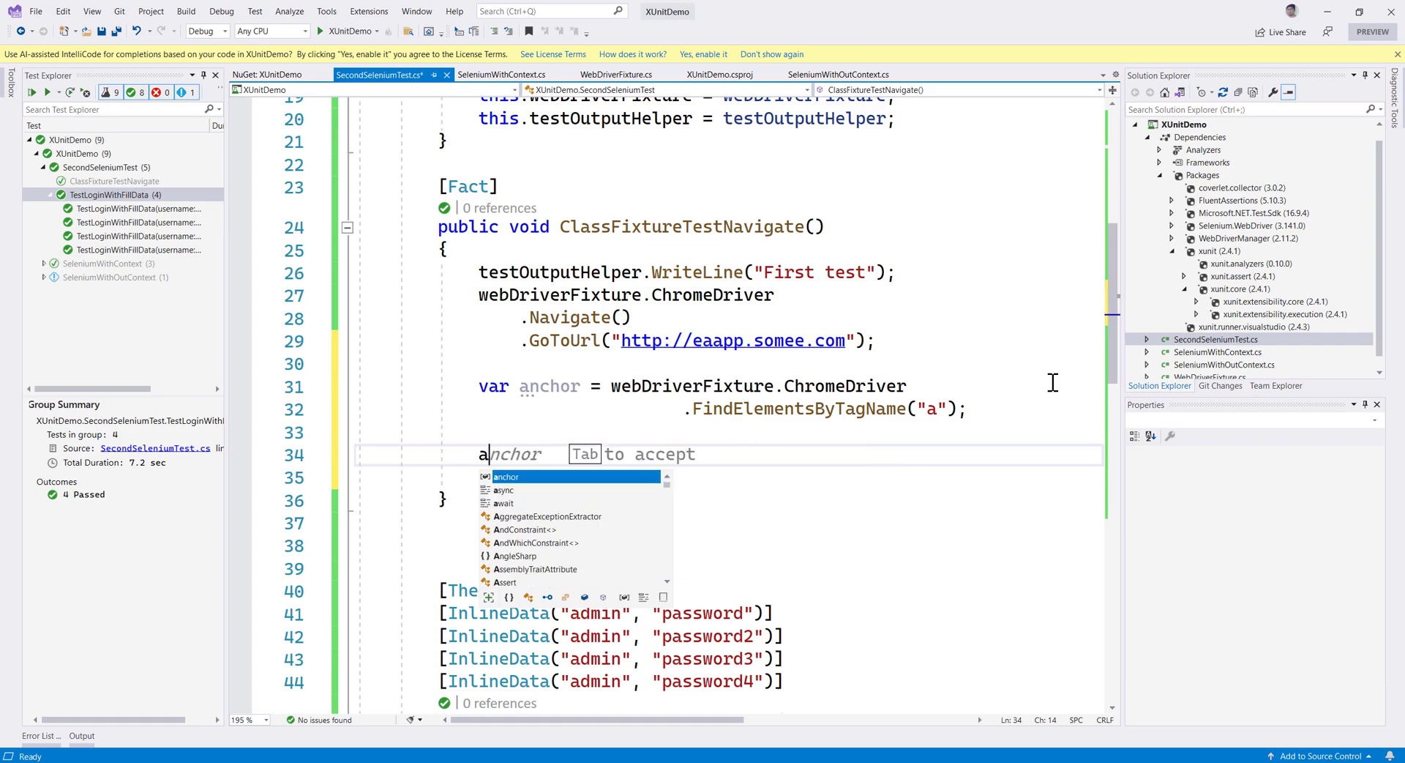
text(nchor.s)
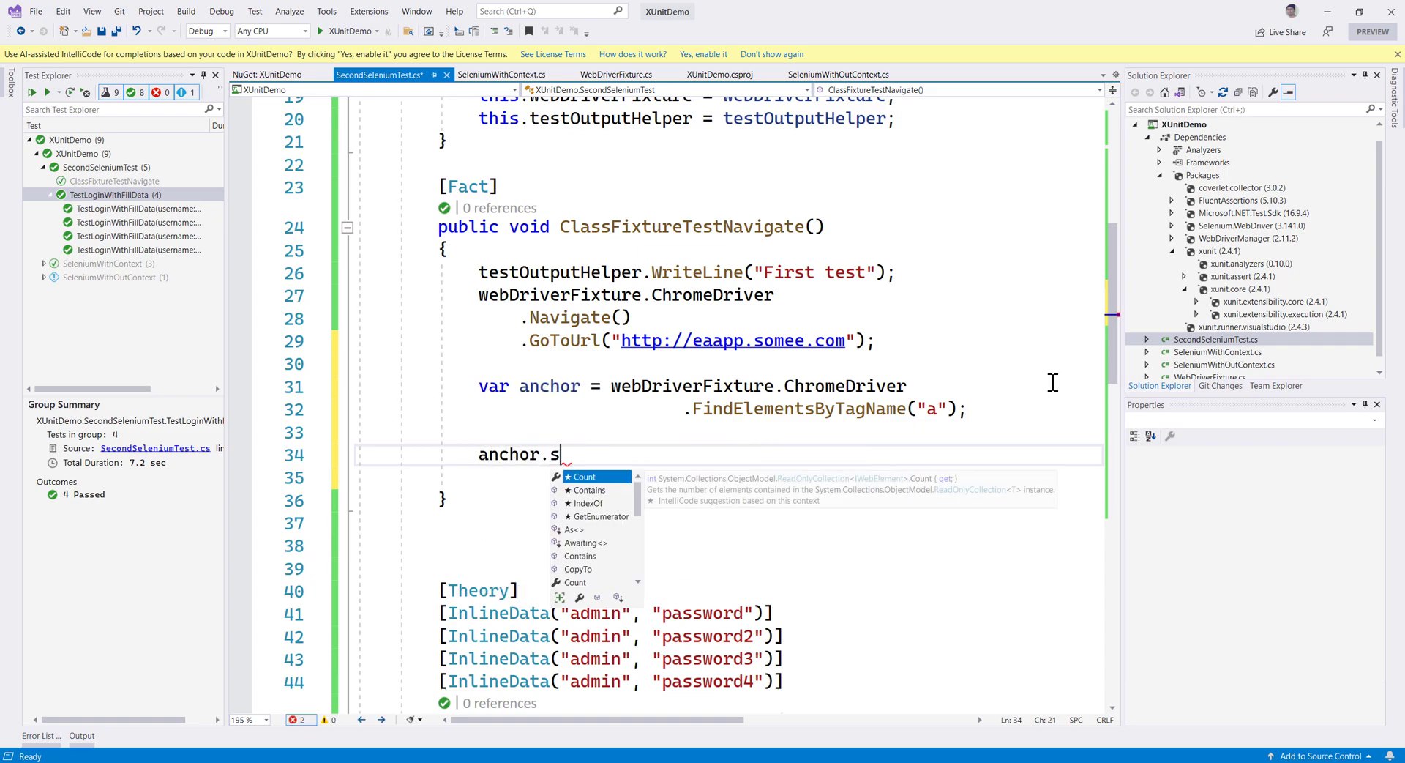
text(hould().)
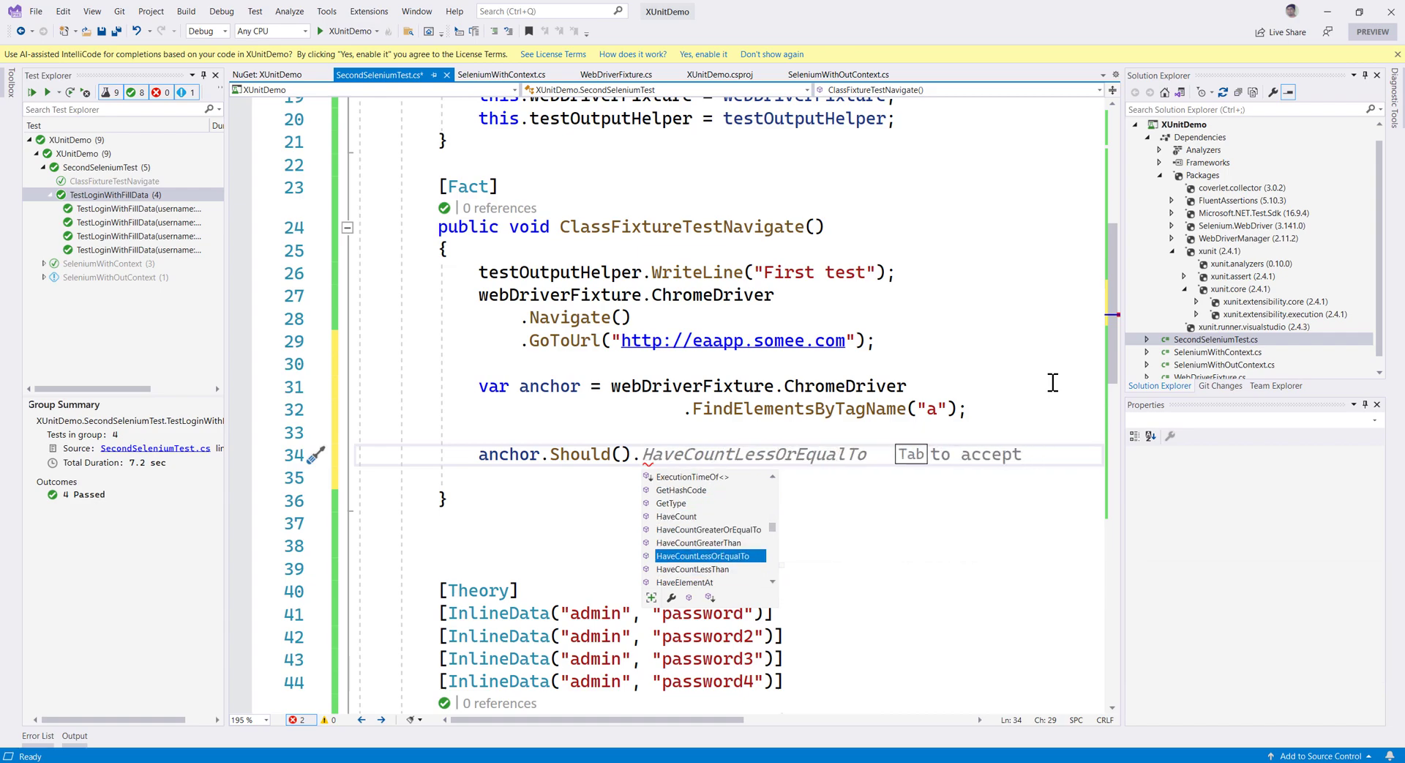
key(Up)
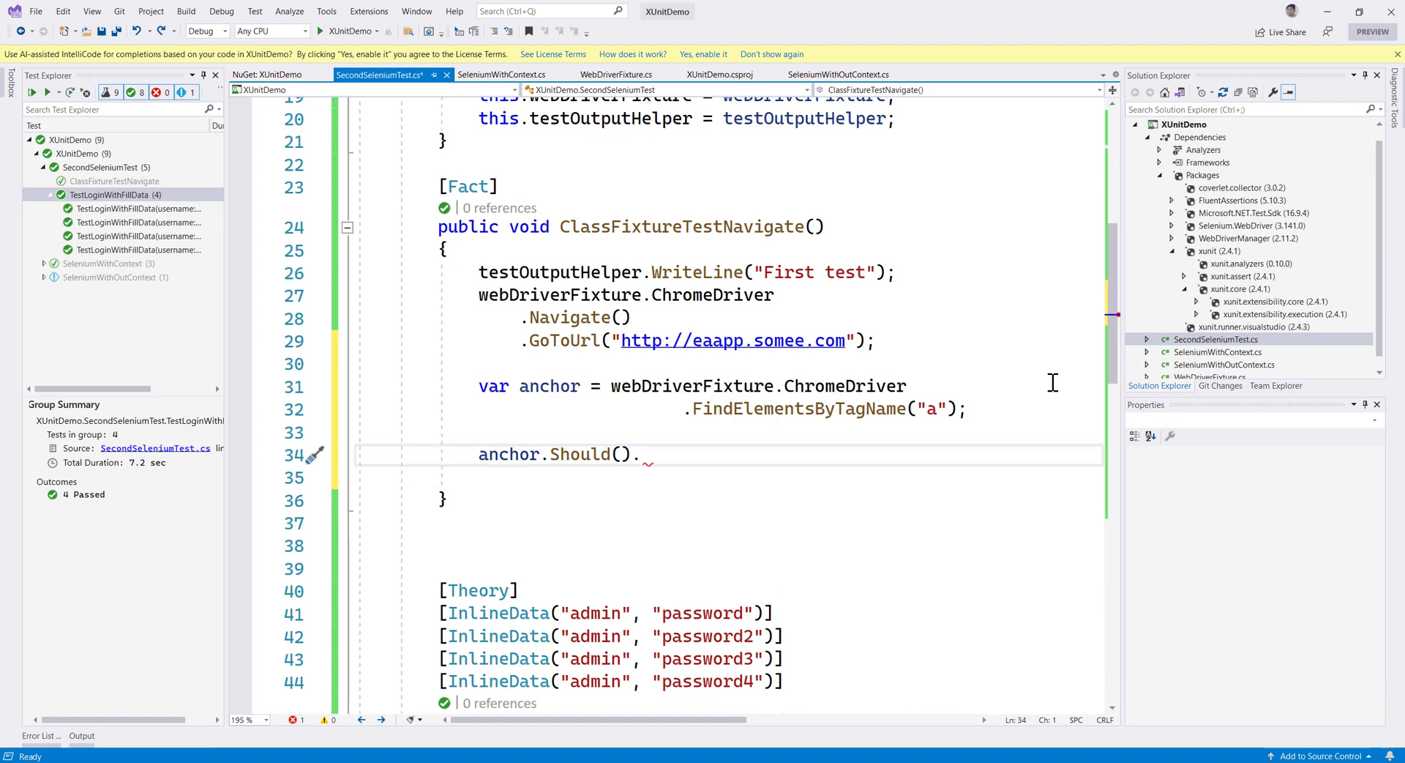
text(HAge)
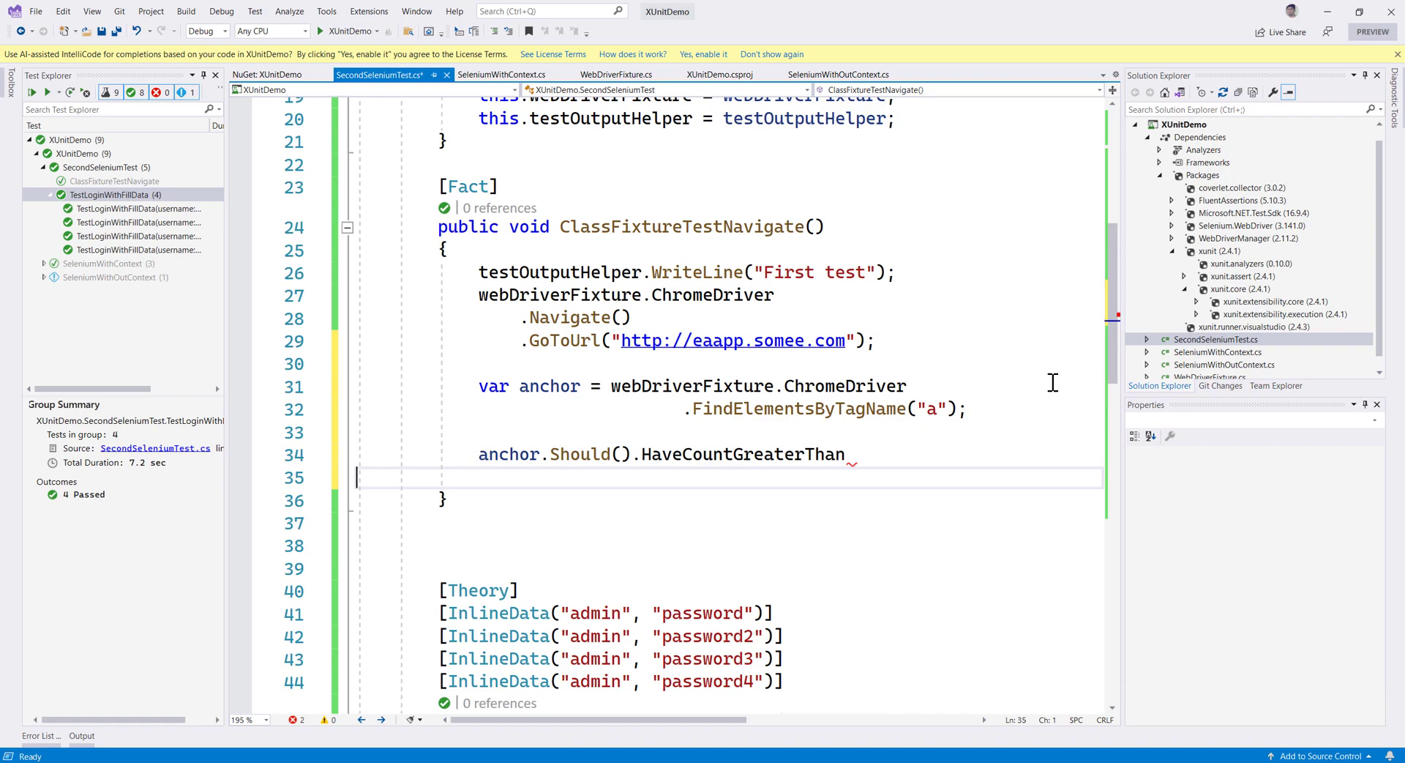
text((2);)
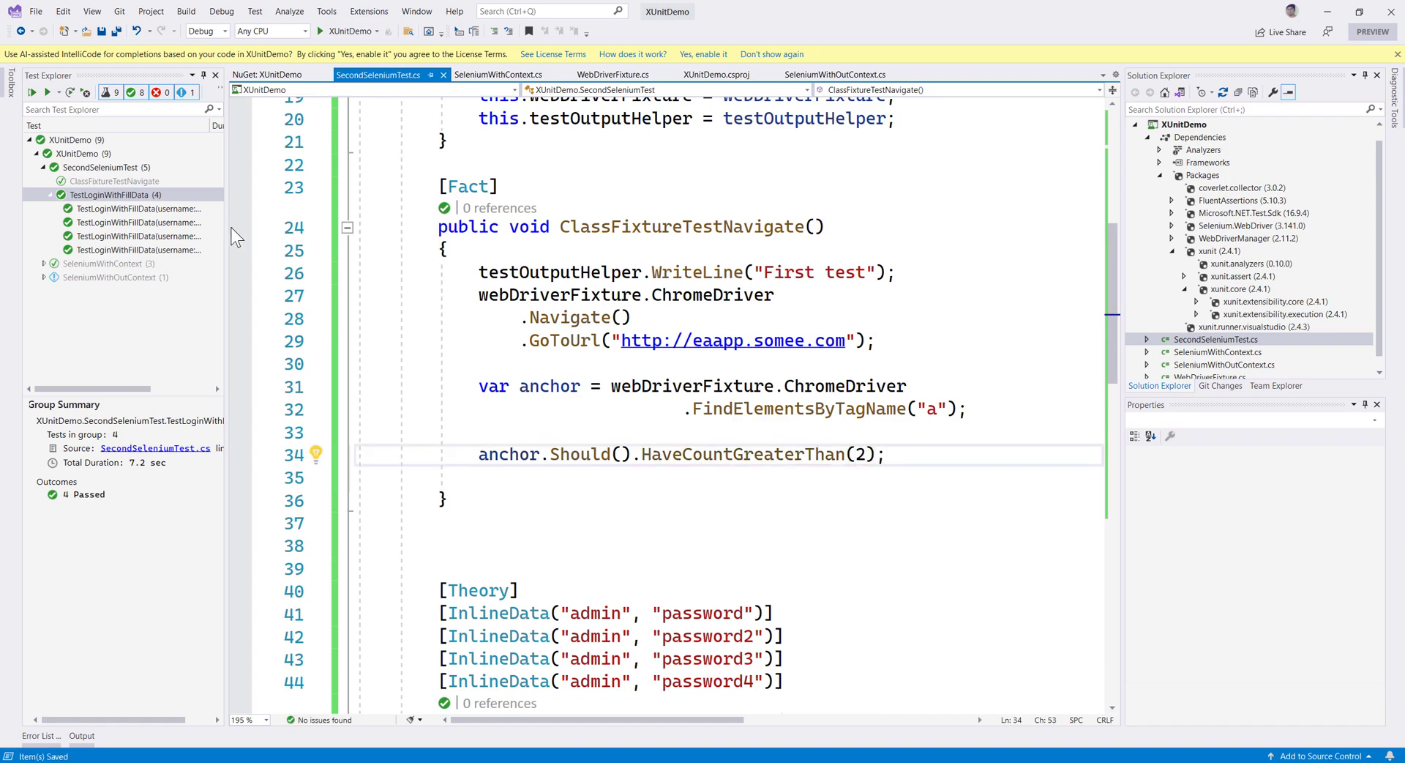
click(113, 181)
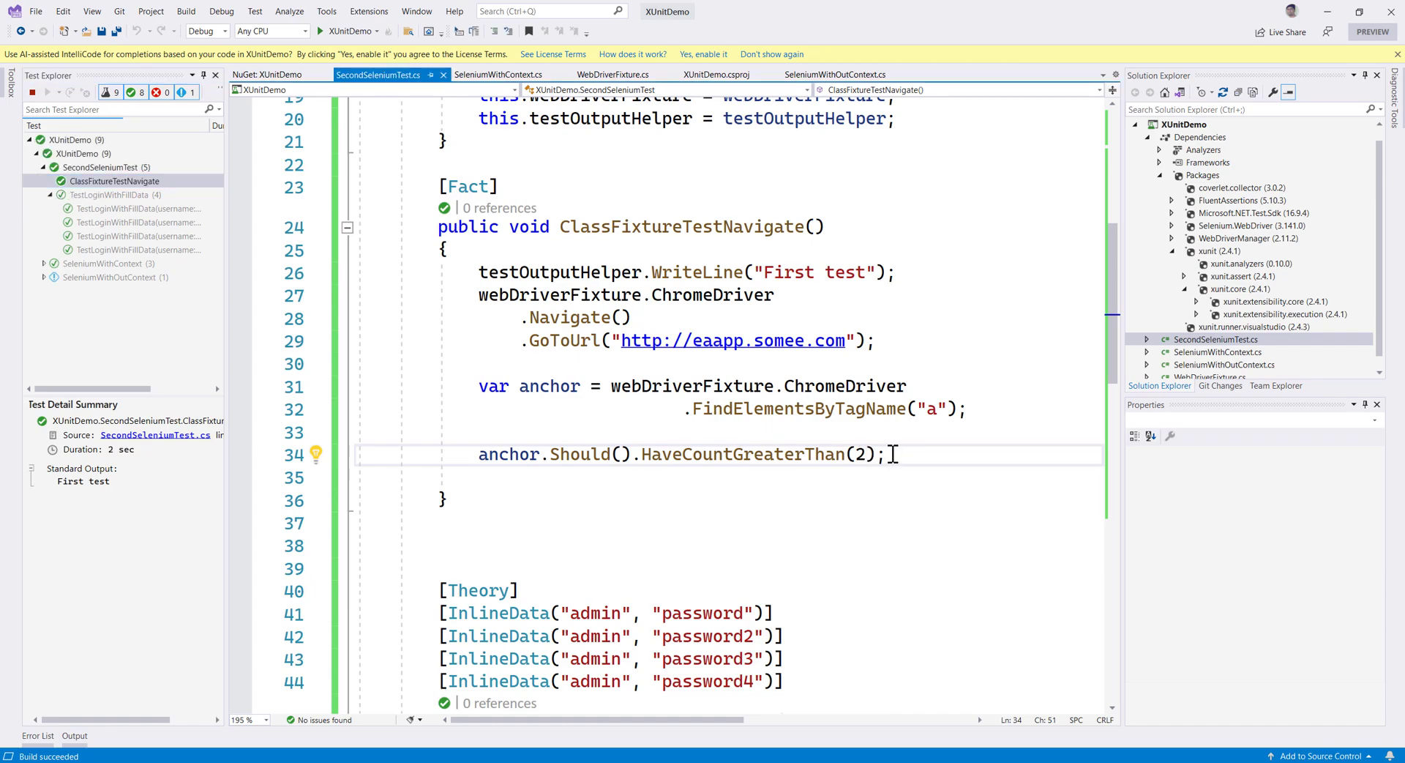
Raise the threshold to HaveCountGreaterThan(30) and rerun, seeing the test fail.
key(Backspace)
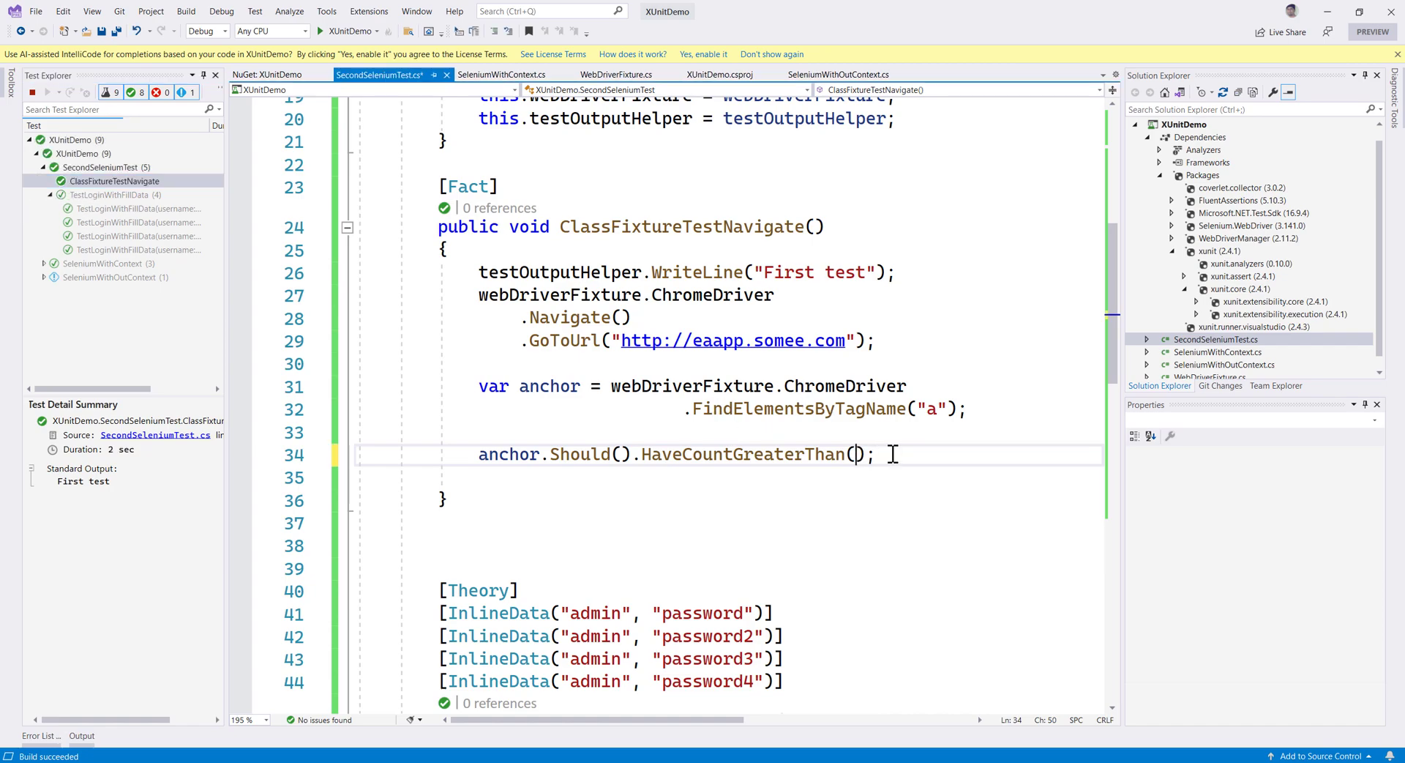
text(30)
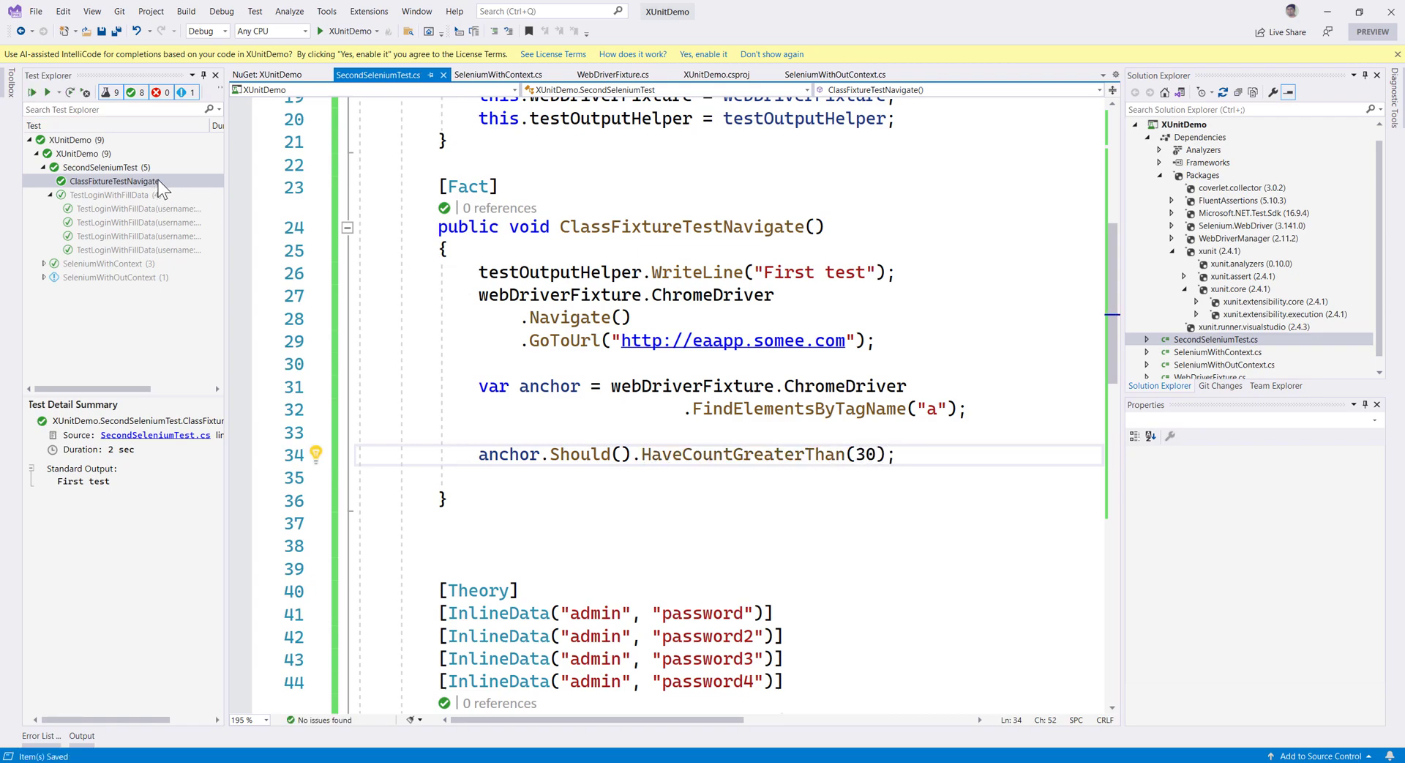
click(111, 180)
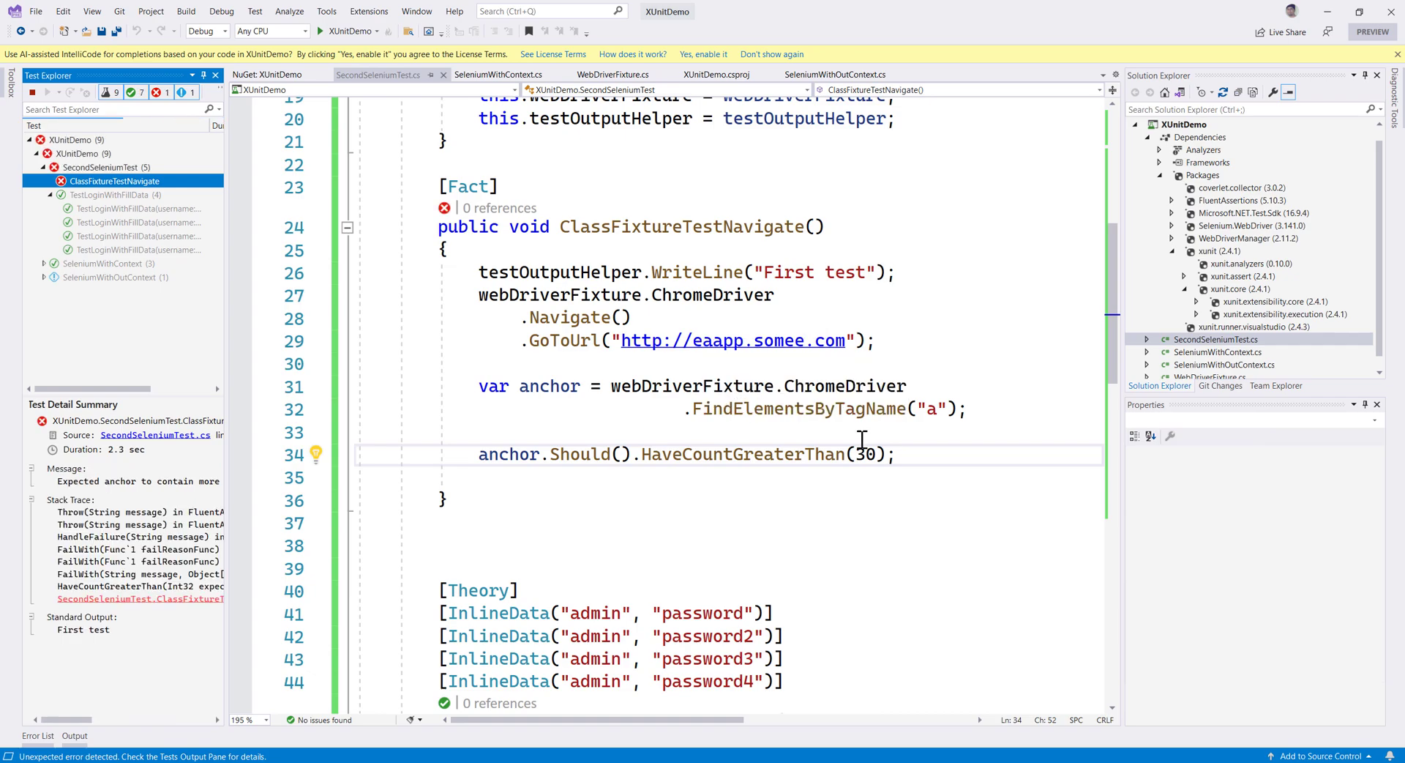
double_click(863, 453)
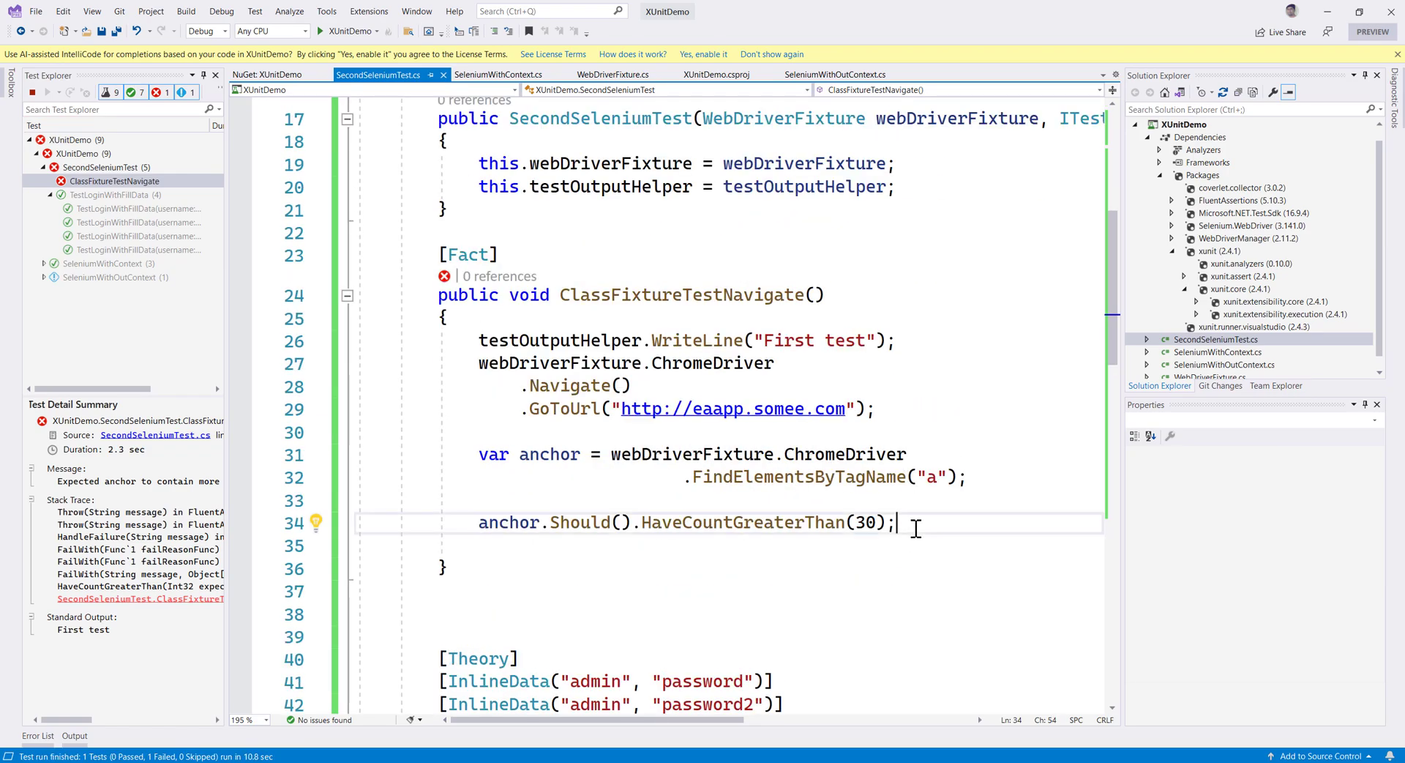
Restore the assertion to HaveCountGreaterThan(2).
double_click(865, 523)
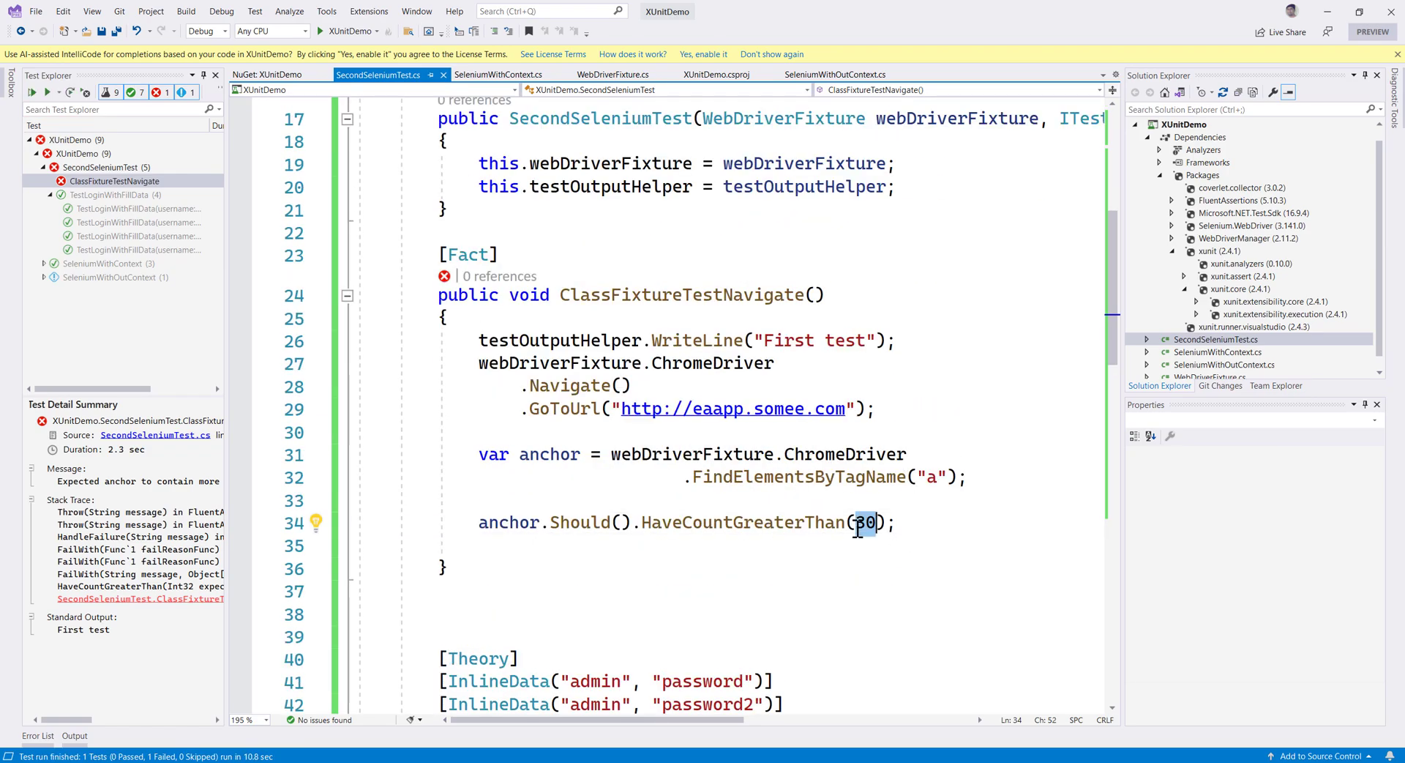
text(2)
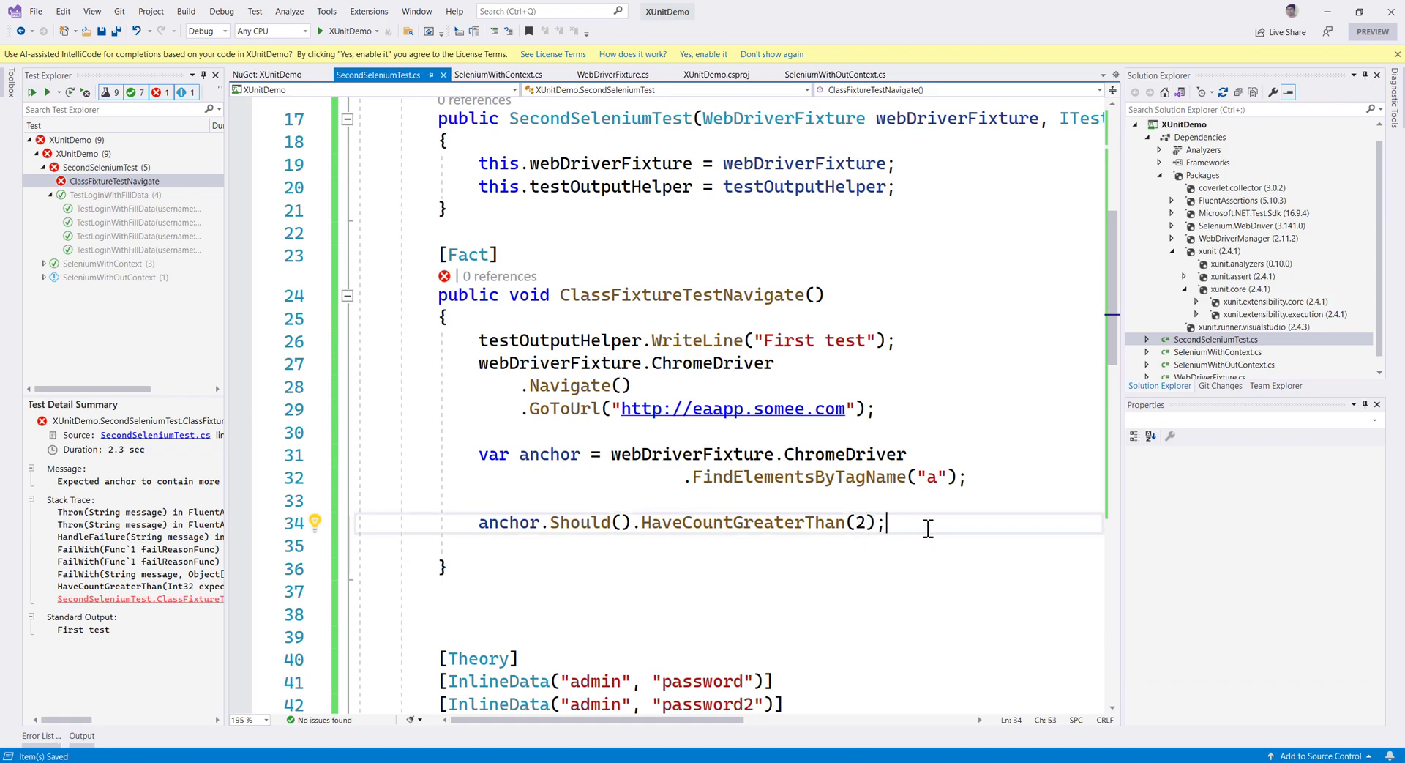
scroll(down, 3)
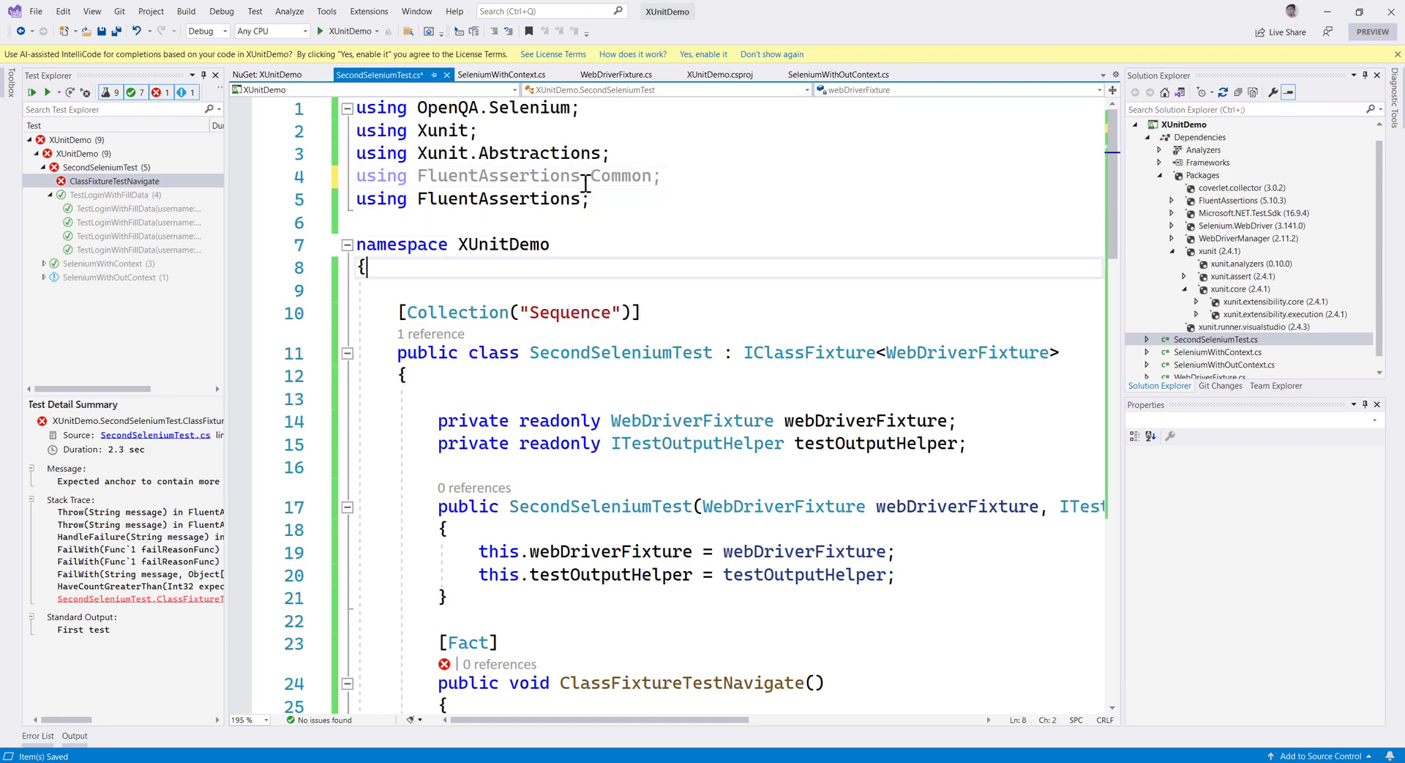
Scroll back down to the test after removing the unused FluentAssertions.Common using.
scroll(down, 3)
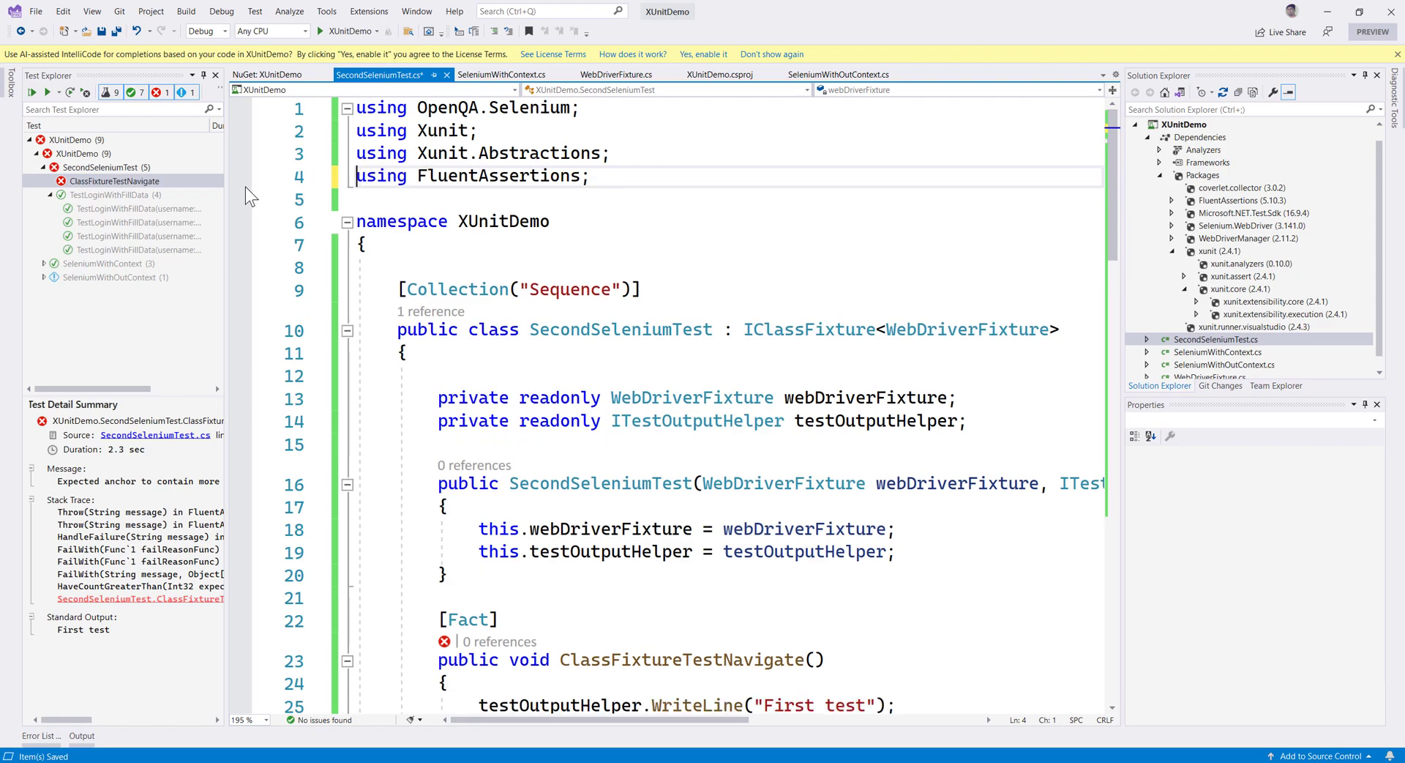
scroll(down, 3)
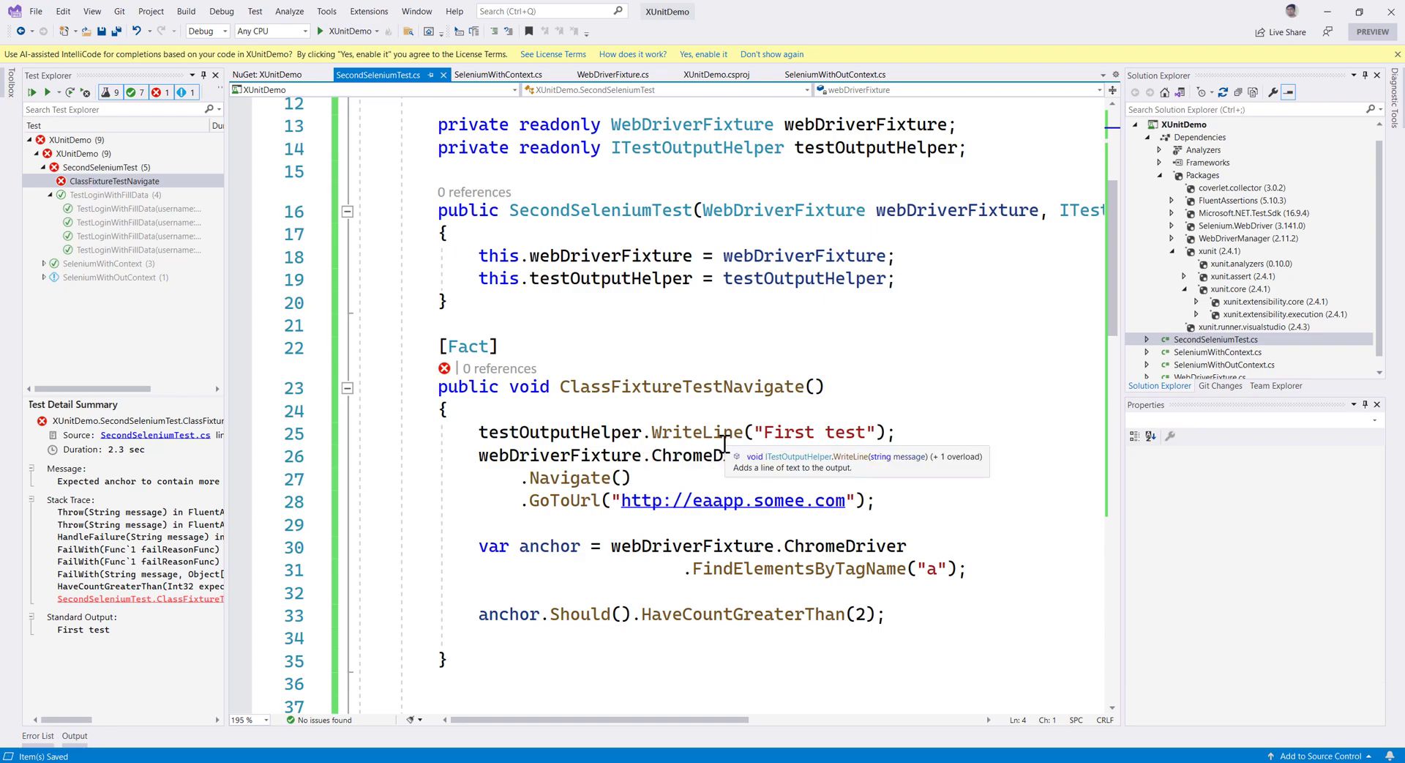
mouse_move(717, 454)
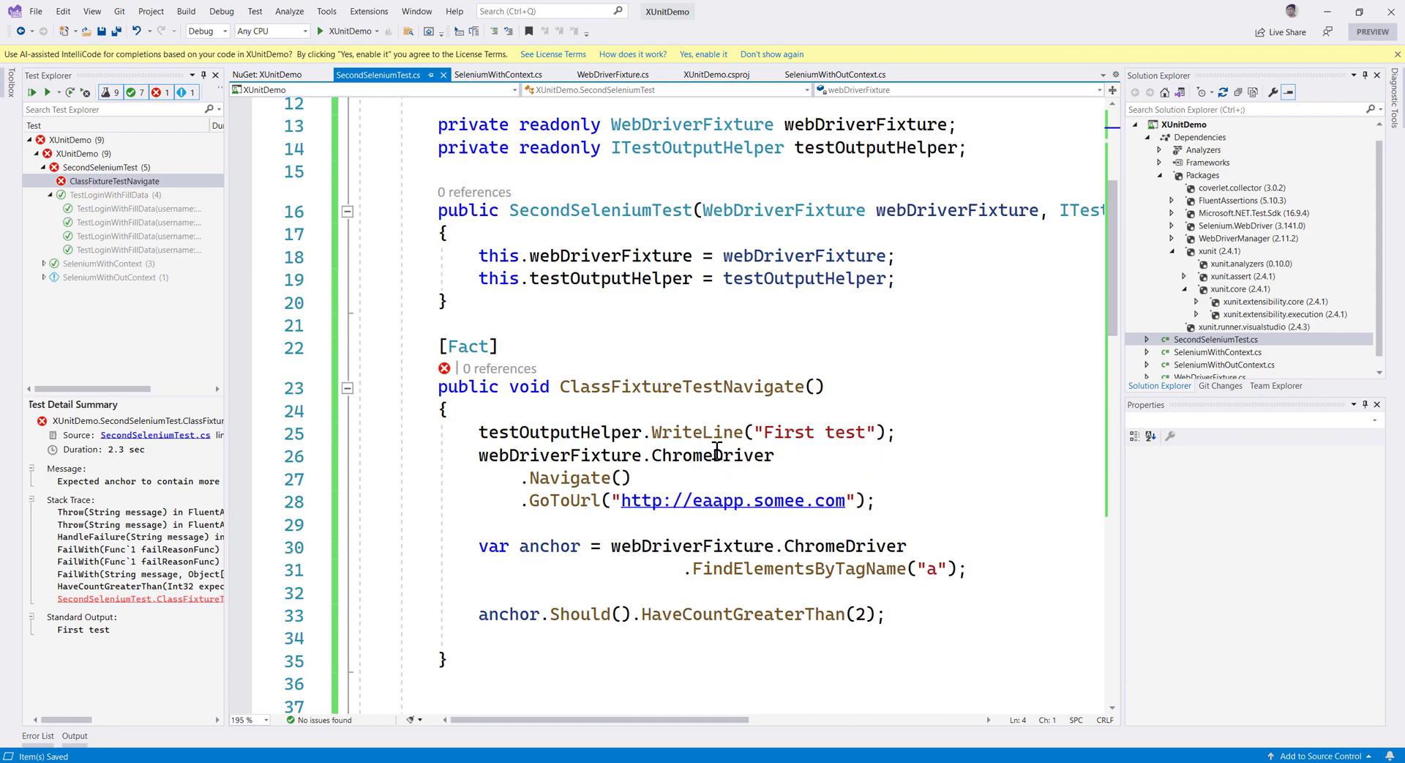